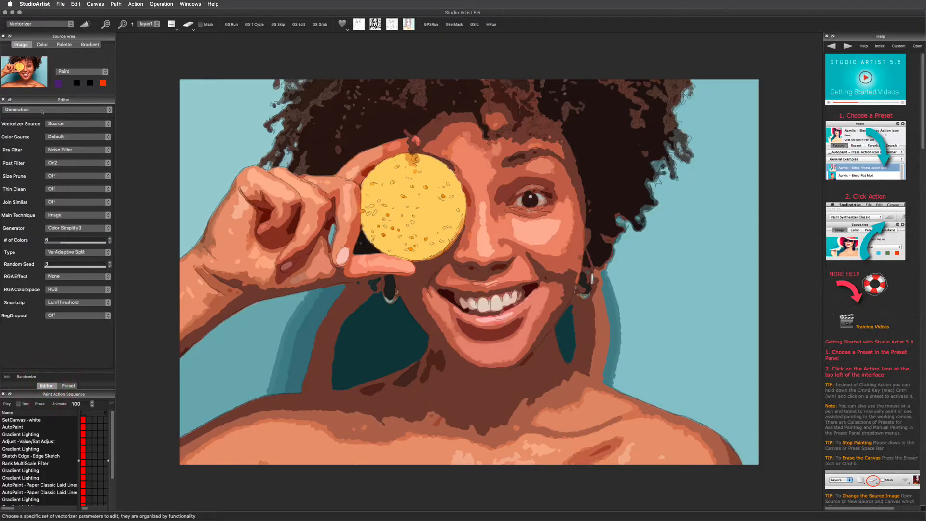
Step: Bring up the Vectorizer QuickEdit preset submenu from the Edit menu
left_click(56, 109)
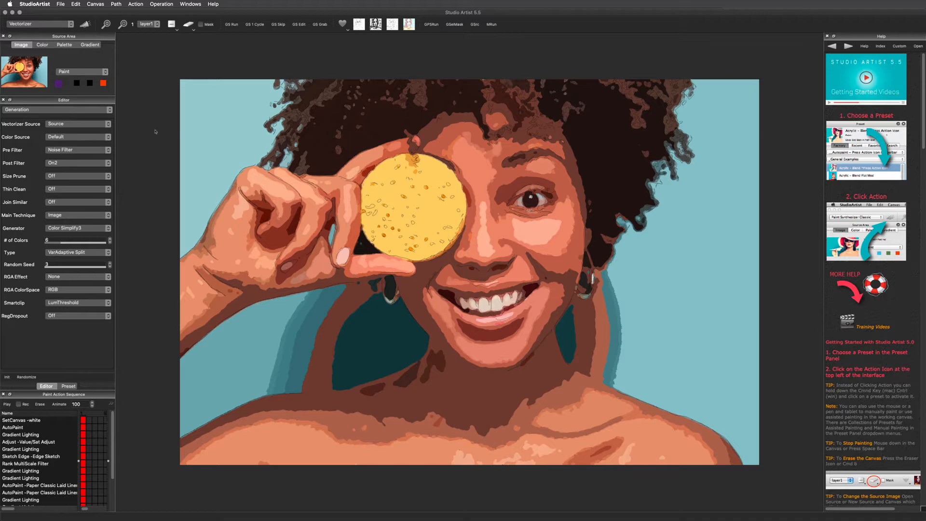
left_click(76, 4)
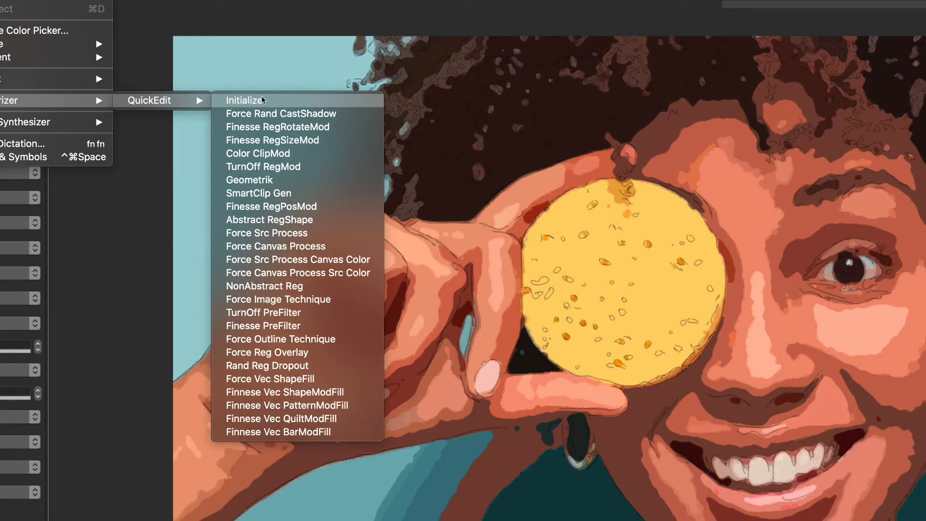
Step: Apply QuickEdit Initialize to reset the vectorizer, giving a flat few-colour portrait
left_click(245, 99)
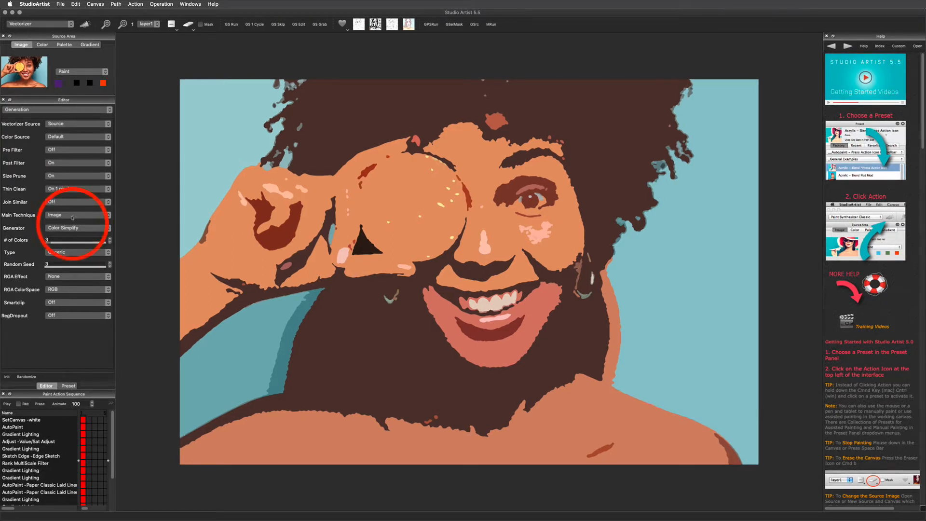
left_click(74, 214)
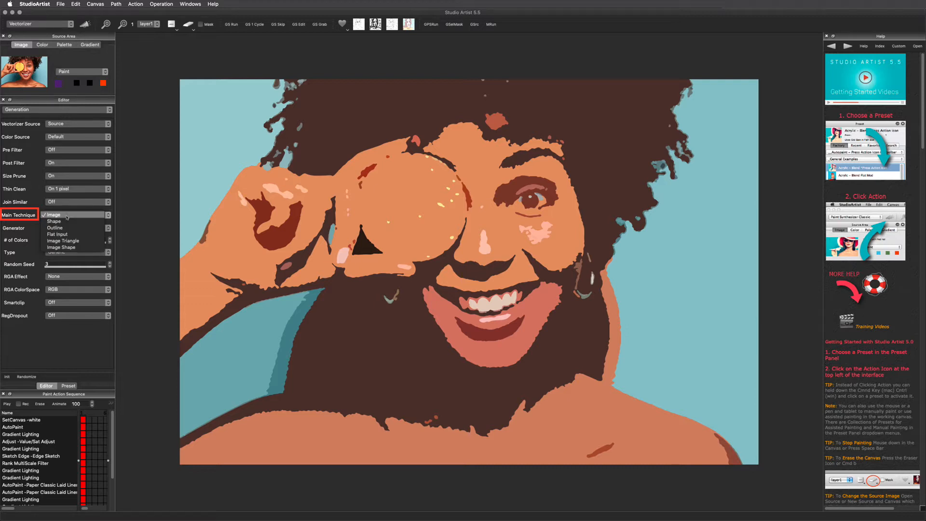
Step: Keep the Image technique, switch the generator to Color Simplify2 and re-run the vectorizer
left_click(54, 214)
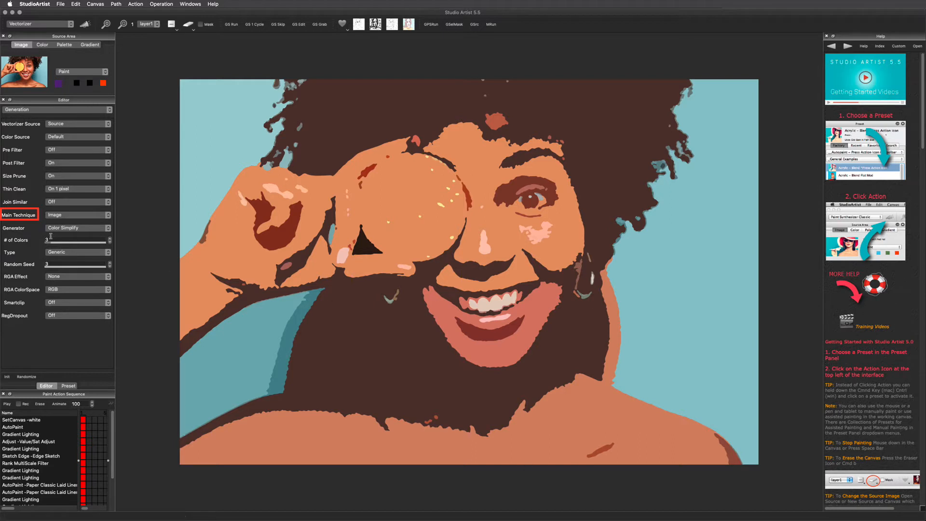
left_click(78, 228)
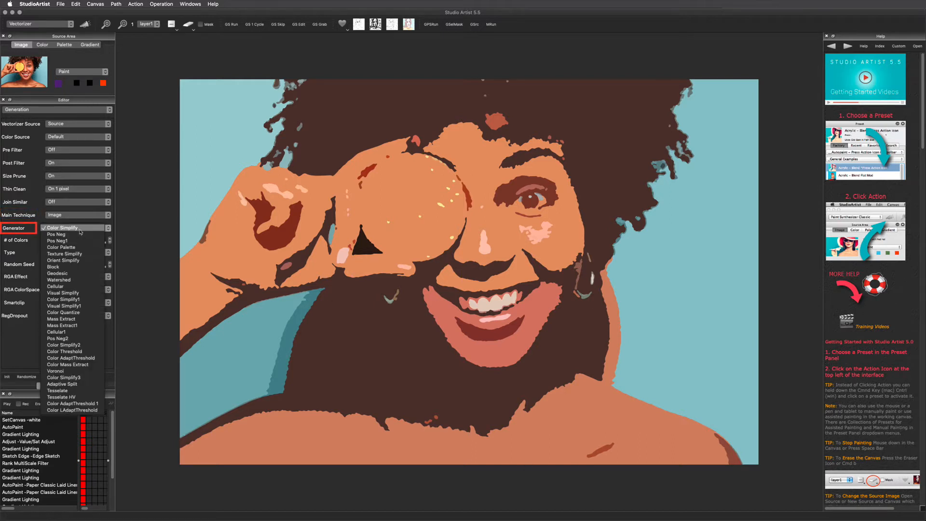
mouse_move(59, 280)
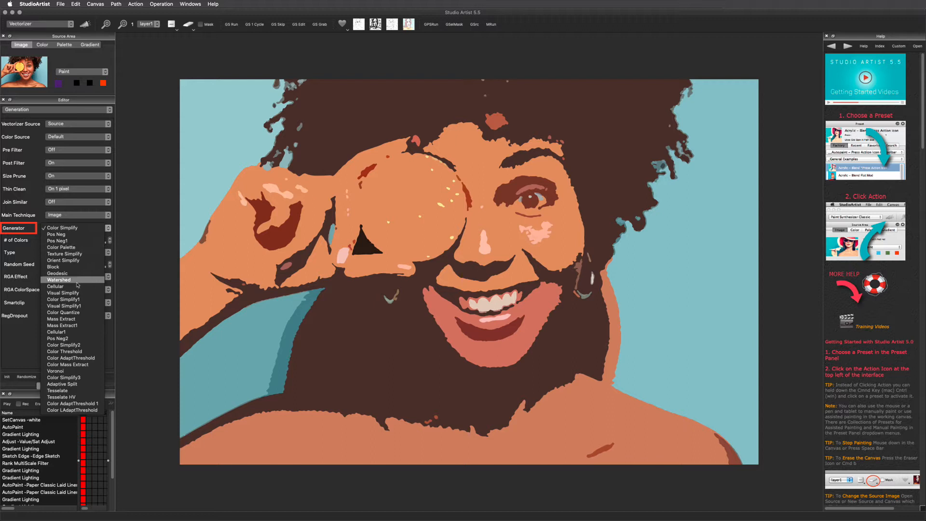
mouse_move(67, 365)
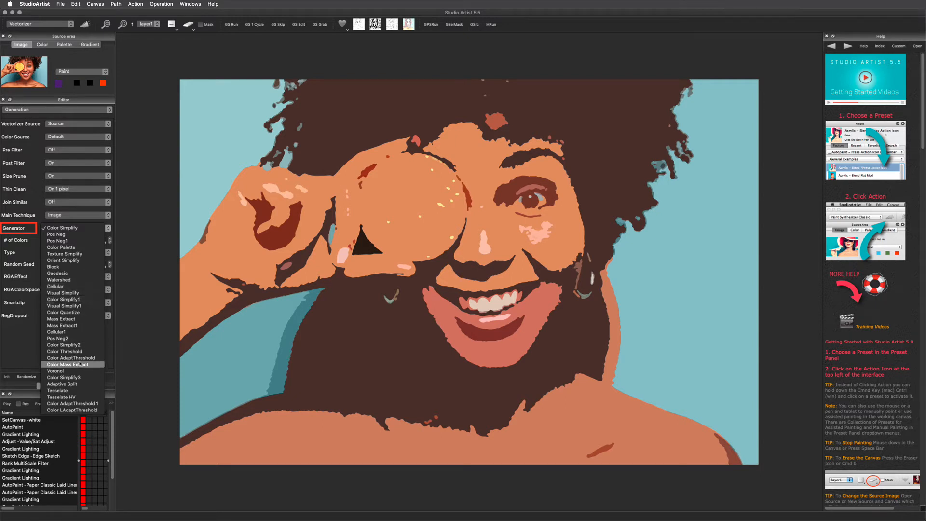
left_click(64, 351)
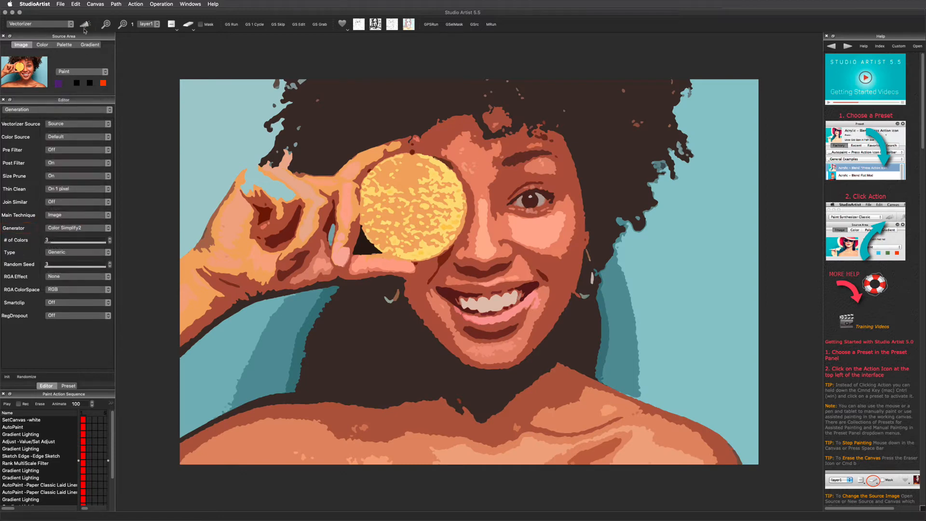
left_click(85, 24)
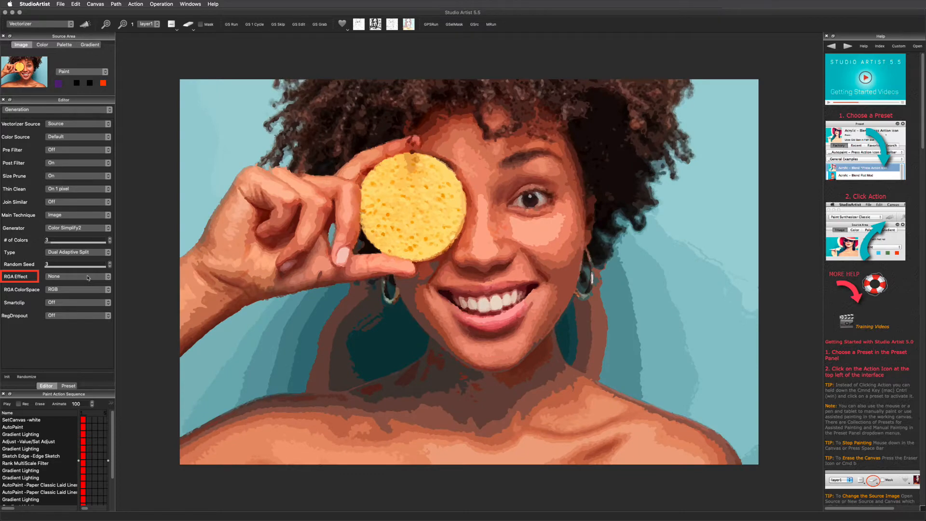
Step: Set the RGA Effect to Reduce1 Straight for angular, straight-edged colour shapes
left_click(77, 277)
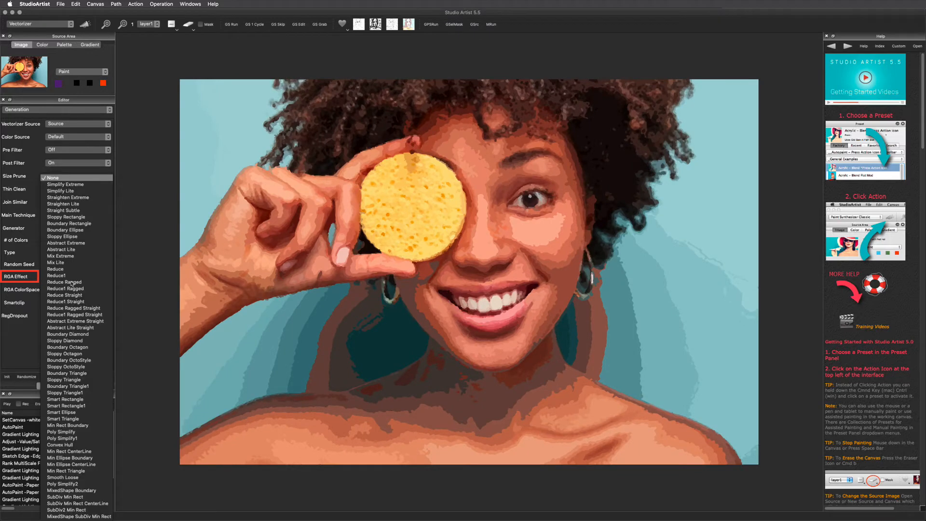
mouse_move(65, 301)
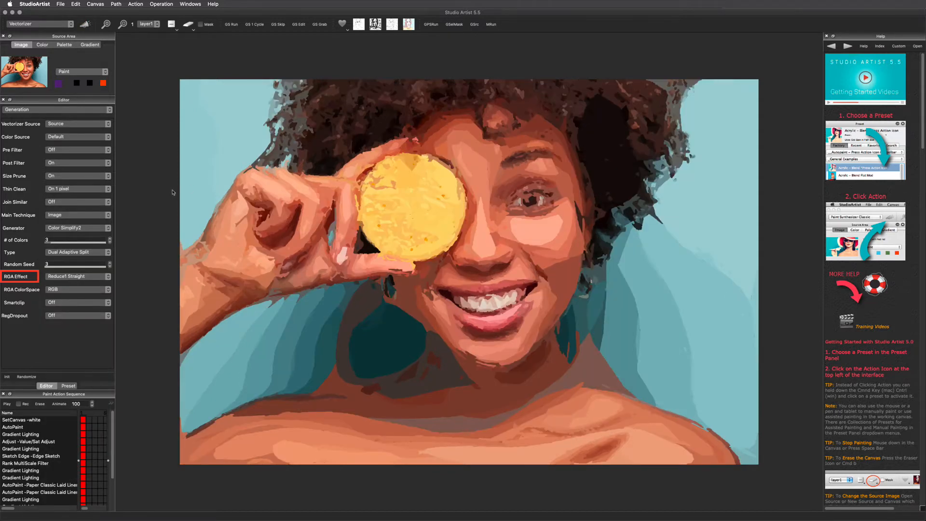
left_click(74, 3)
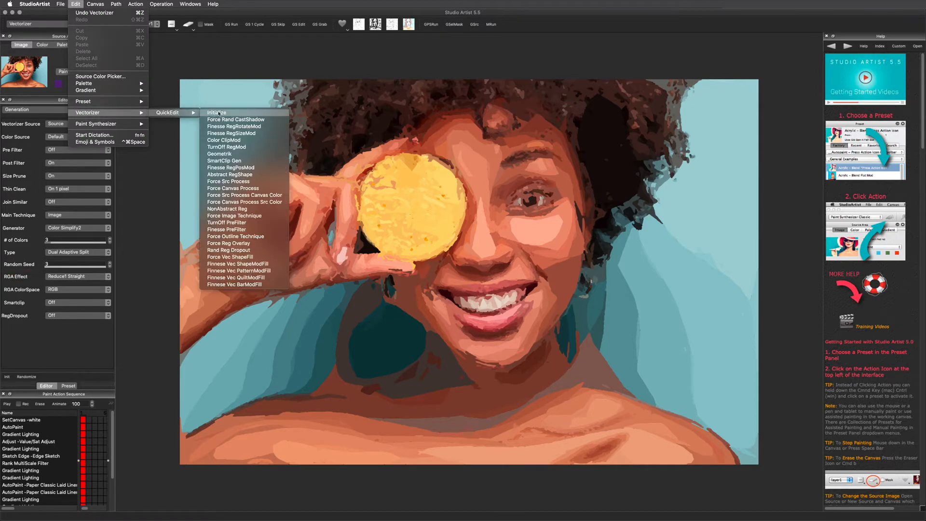
Step: Render the portrait as DualTriangle3 and then Mixed Shape mosaics via a shape preset
left_click(216, 112)
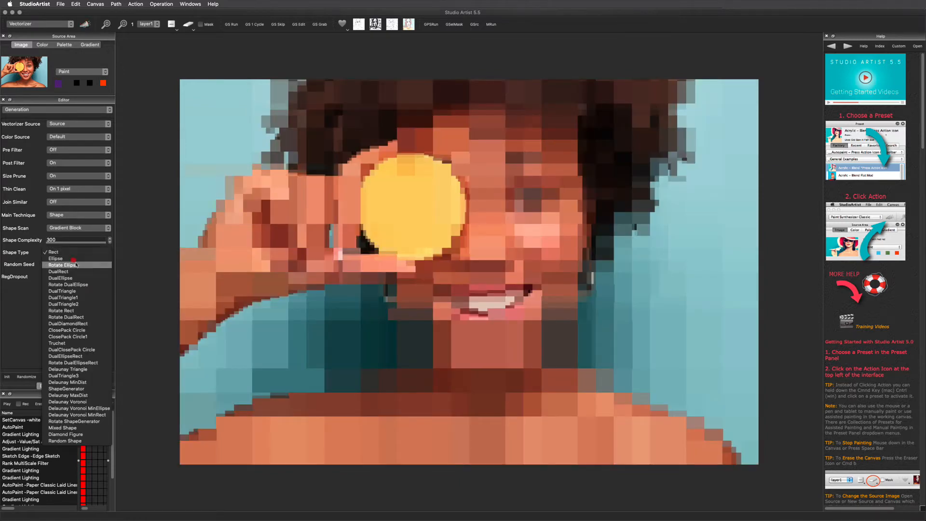
left_click(62, 264)
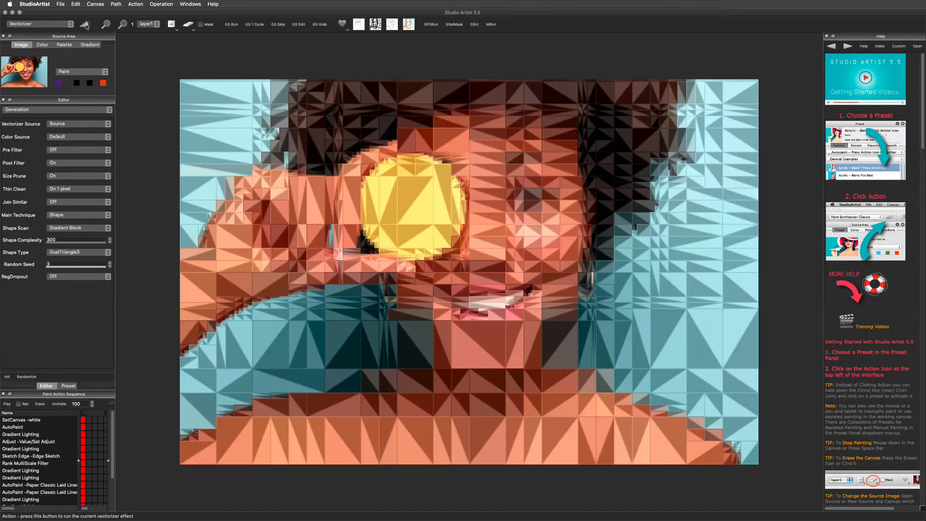
left_click(85, 23)
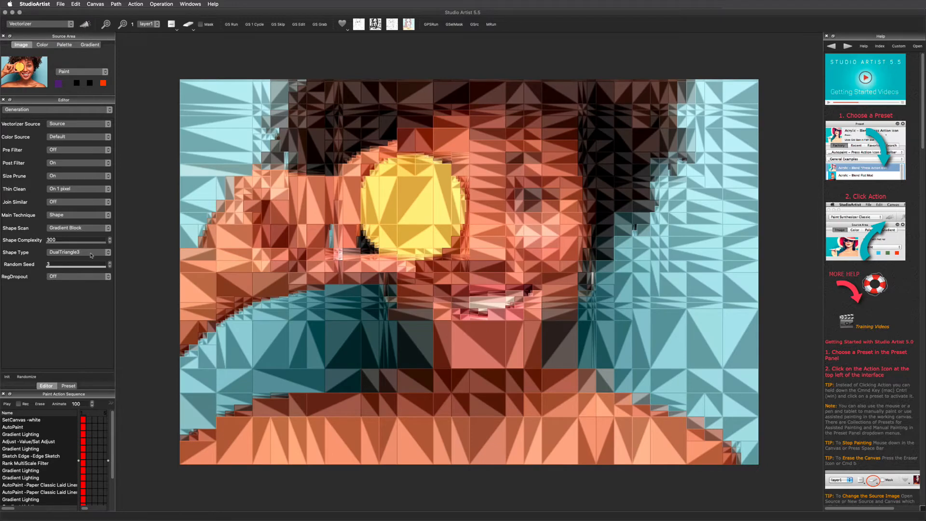
left_click(77, 252)
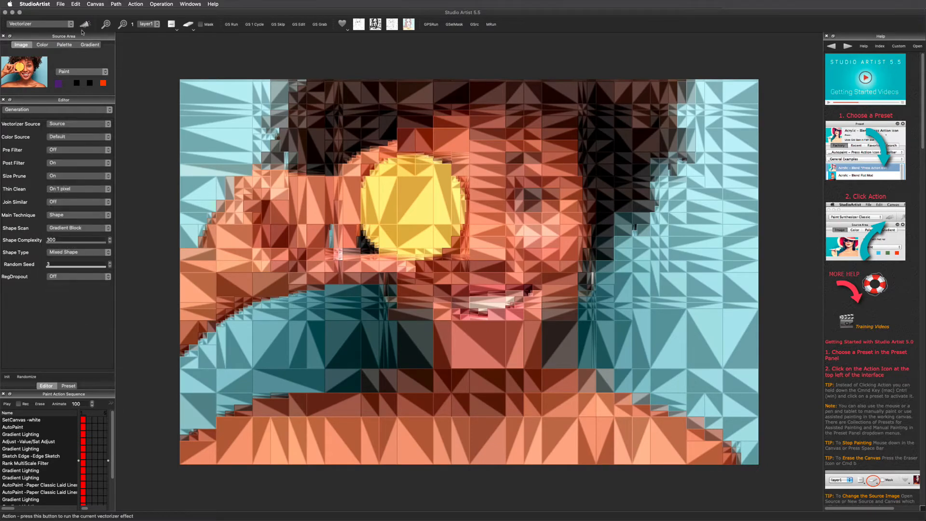
left_click(85, 24)
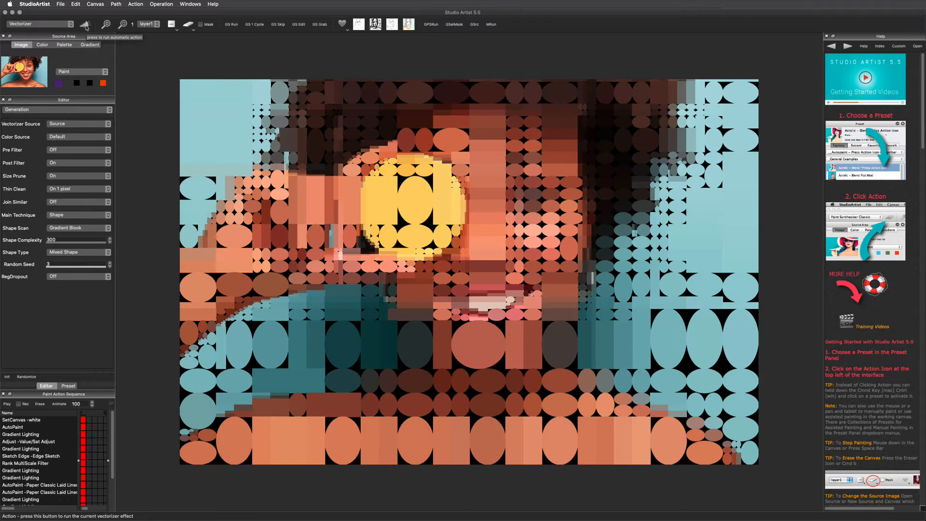
Step: Reset the vectorizer with QuickEdit Initialize back to the flat cartoon look
left_click(75, 4)
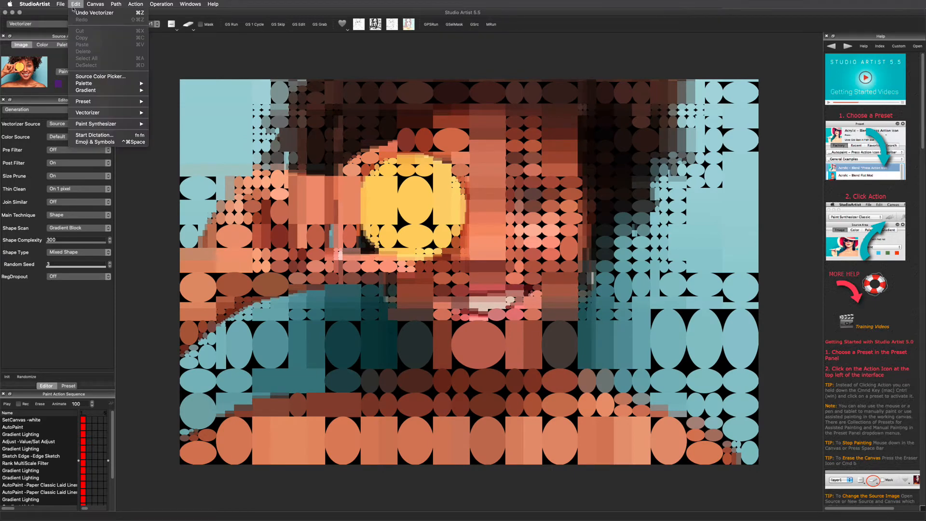
left_click(94, 13)
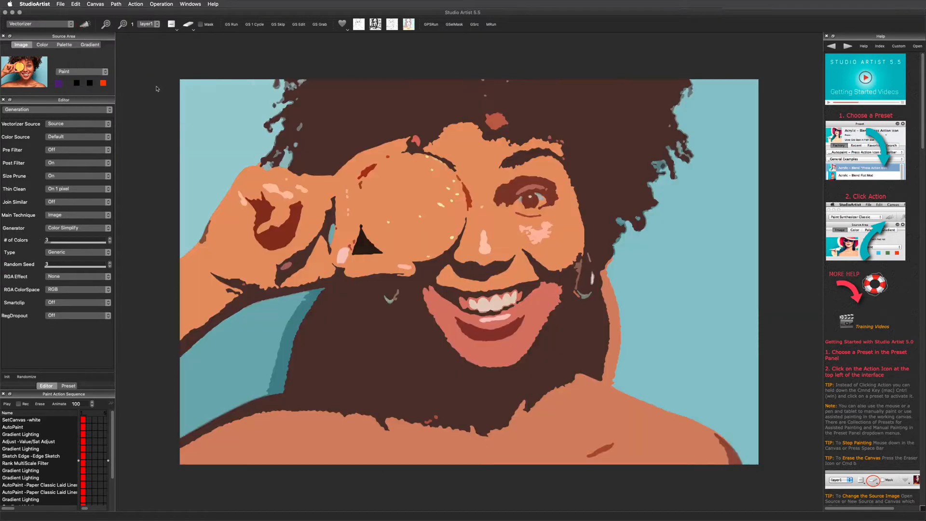
Step: Try an Outline technique with Texture Edge, then switch to Flat Input black-and-white shapes
left_click(77, 214)
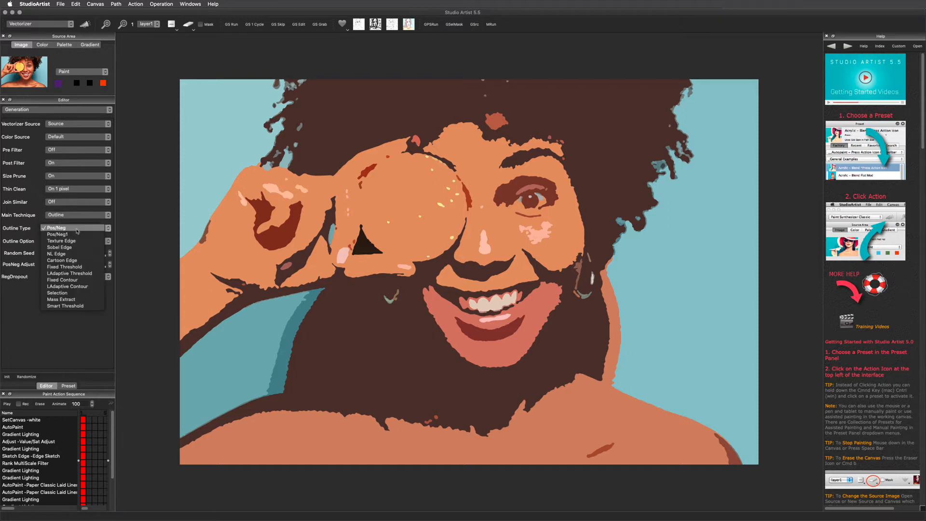
left_click(62, 240)
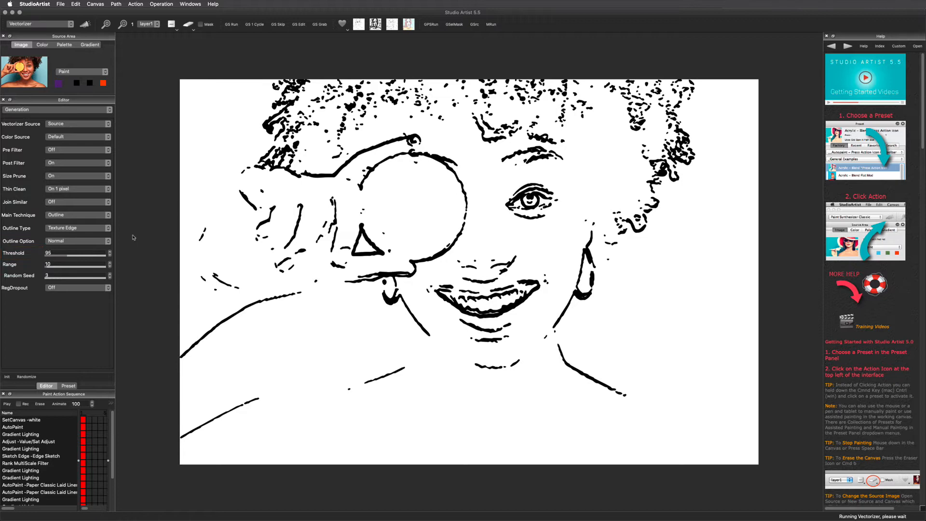
left_click(77, 228)
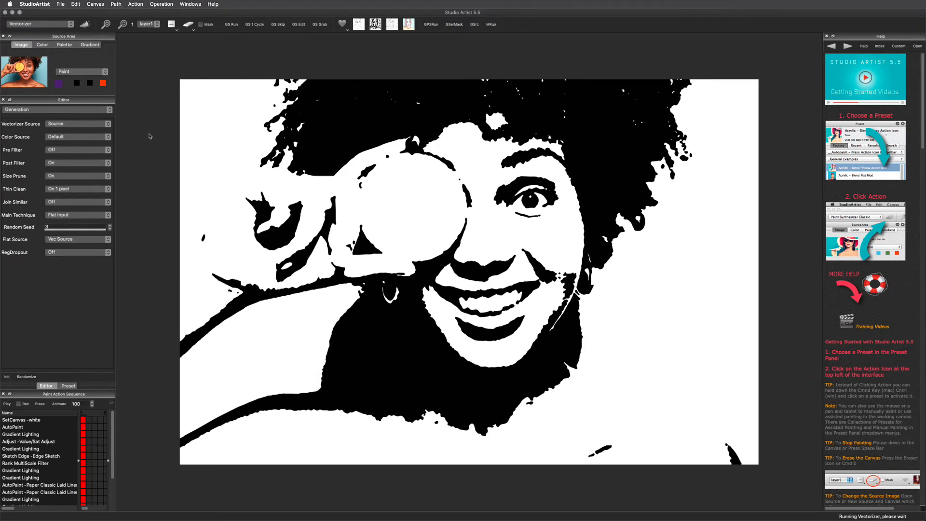
Step: Render the portrait with Image Triangle facets, then return the technique to plain Image
left_click(77, 214)
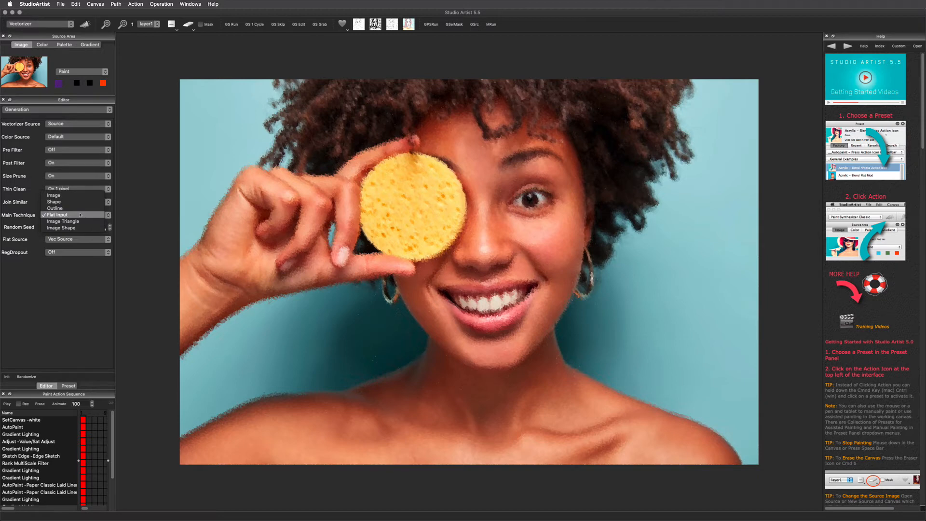
left_click(62, 222)
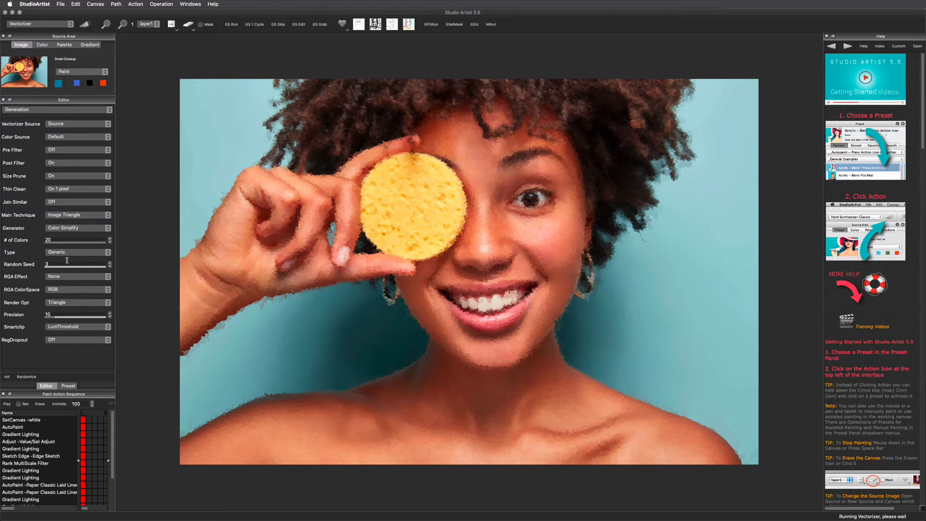
left_click(77, 252)
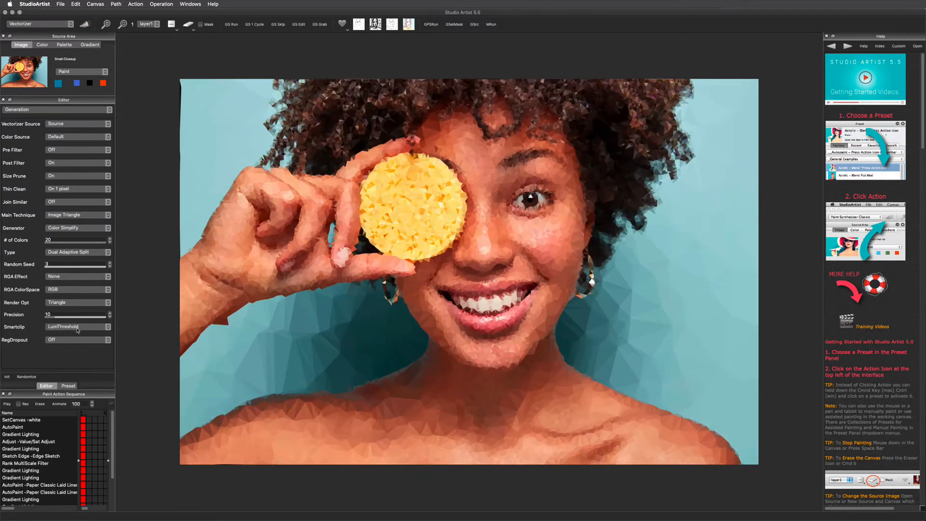
left_click(78, 302)
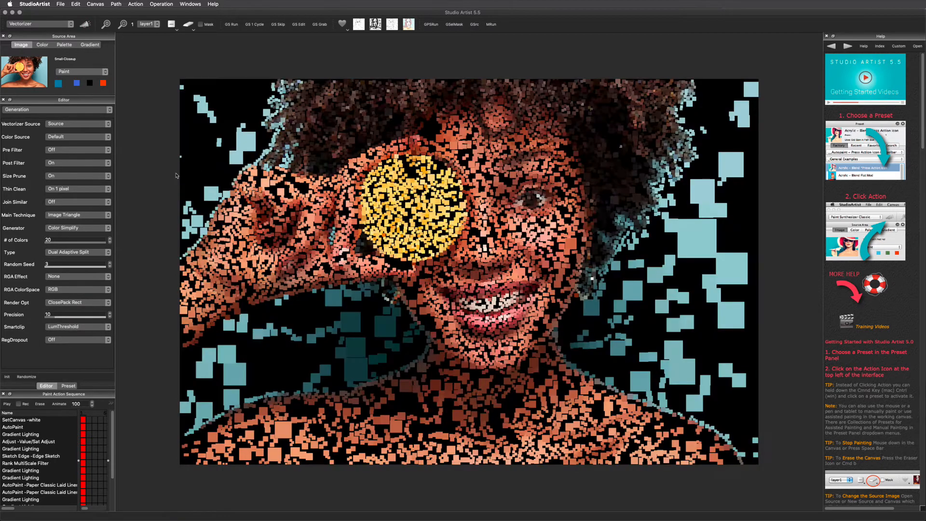
left_click(75, 3)
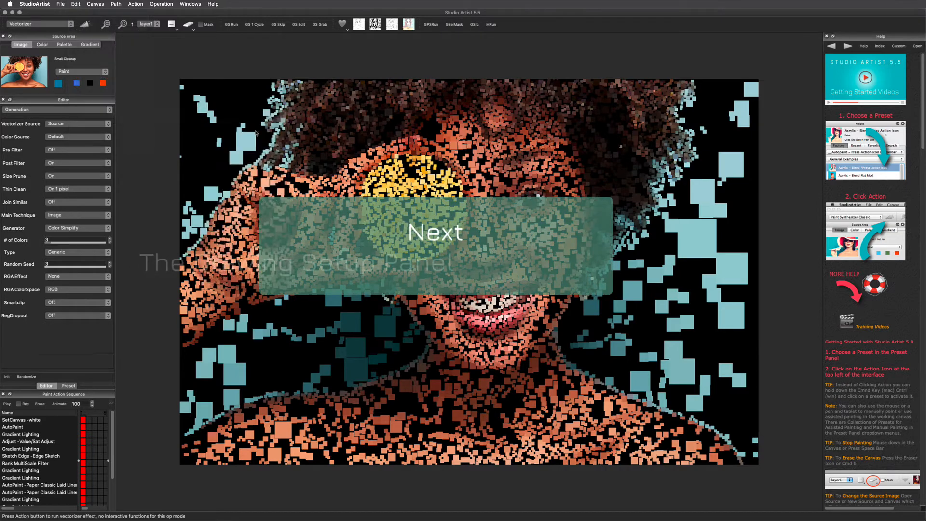
Step: Re-run the vectorizer as flat colour regions and show the Drawing Setup panel
left_click(434, 230)
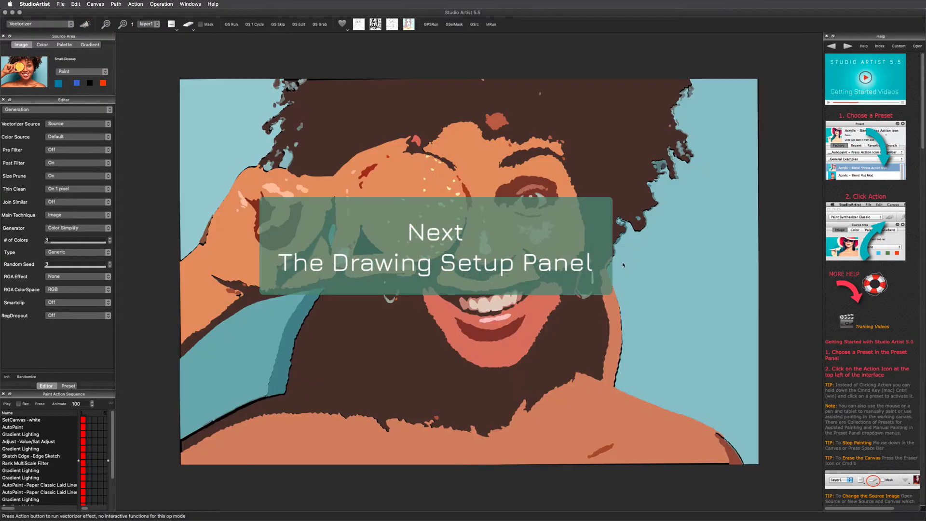
left_click(57, 109)
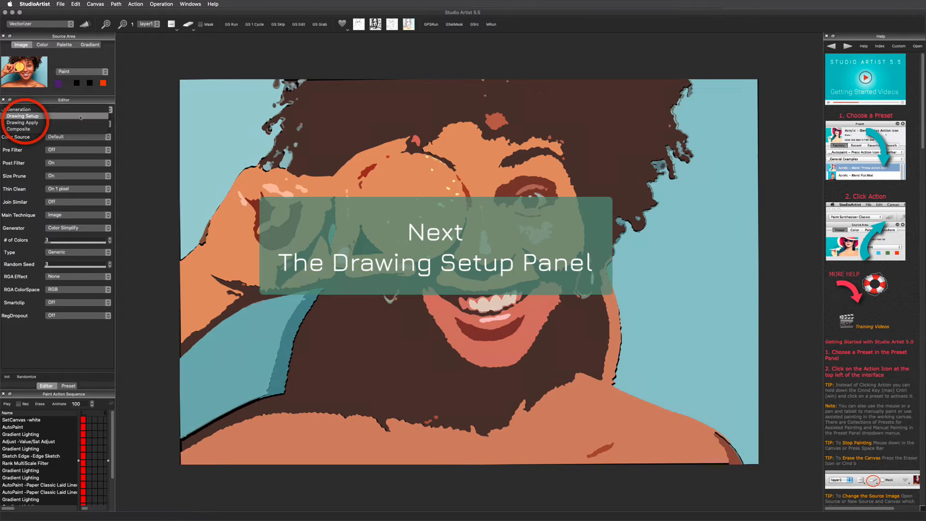
left_click(435, 247)
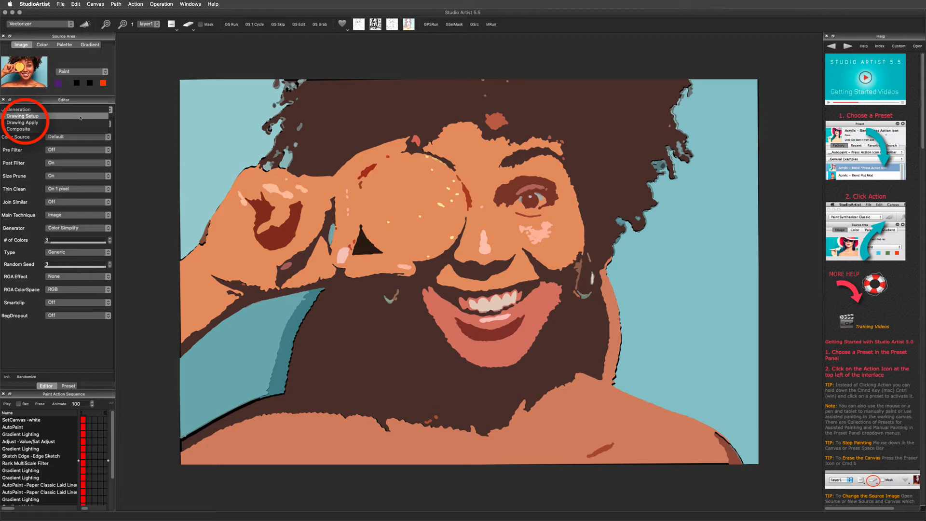
left_click(22, 116)
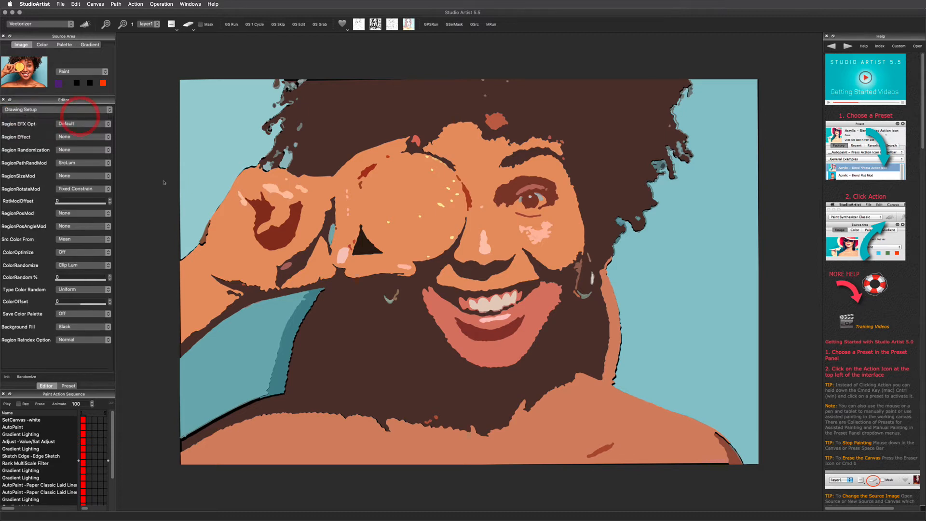
left_click(83, 136)
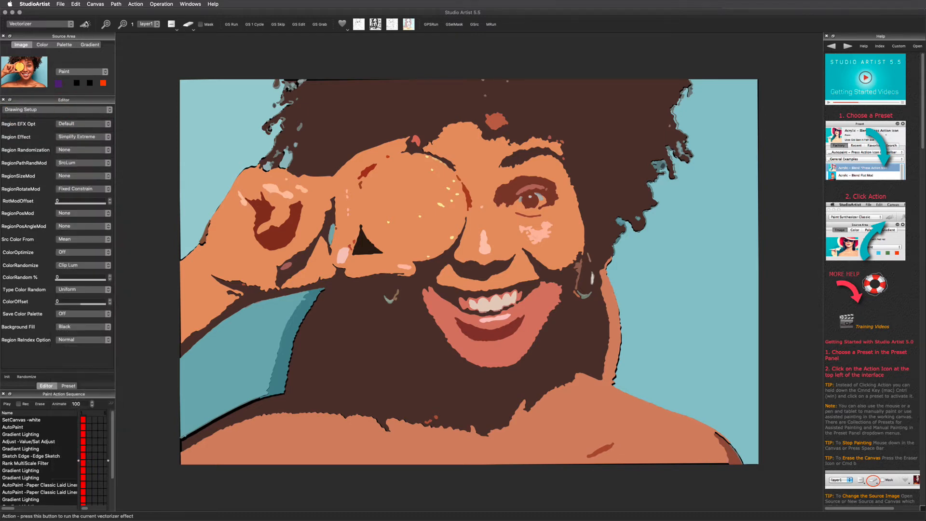
left_click(83, 136)
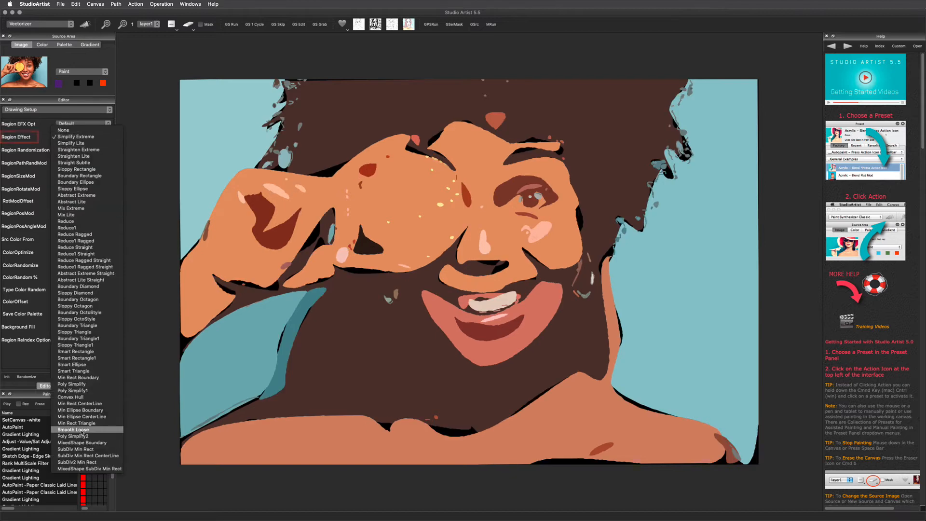
left_click(73, 436)
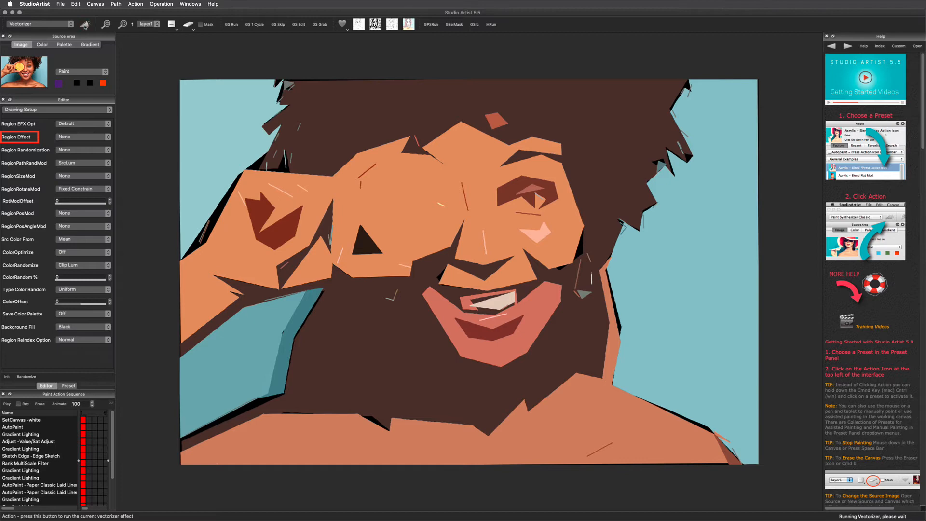
left_click(83, 149)
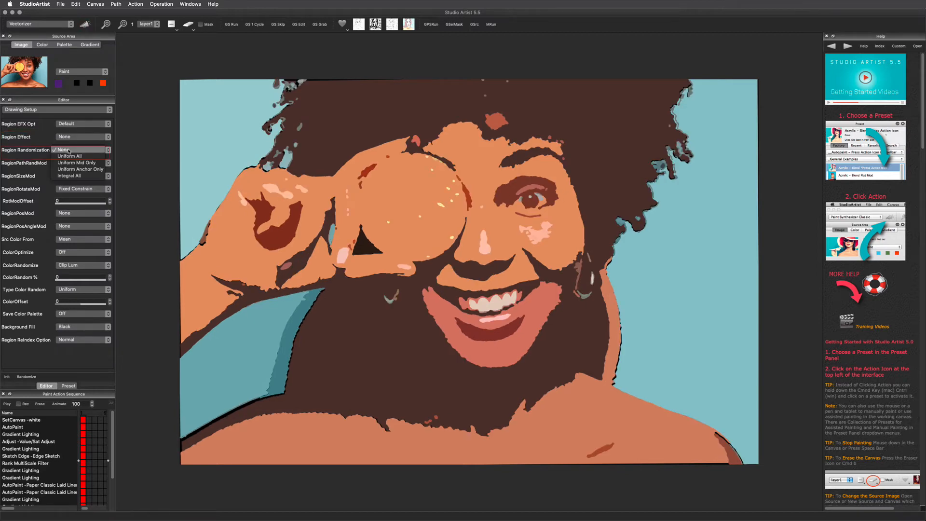
left_click(69, 157)
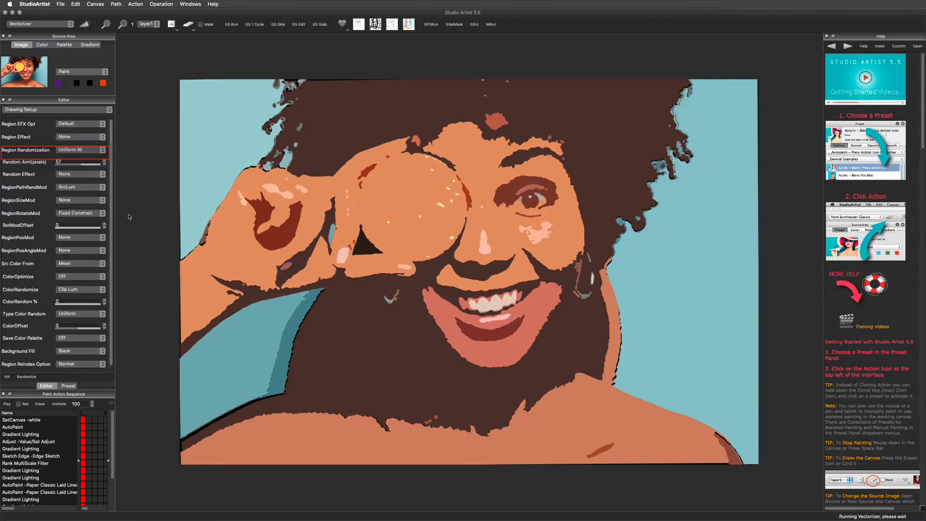
left_click(80, 149)
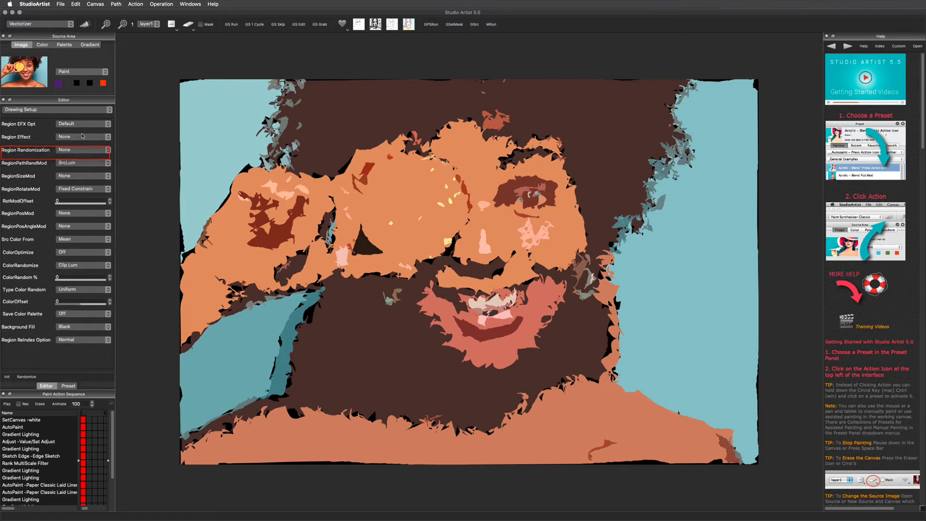
left_click(83, 239)
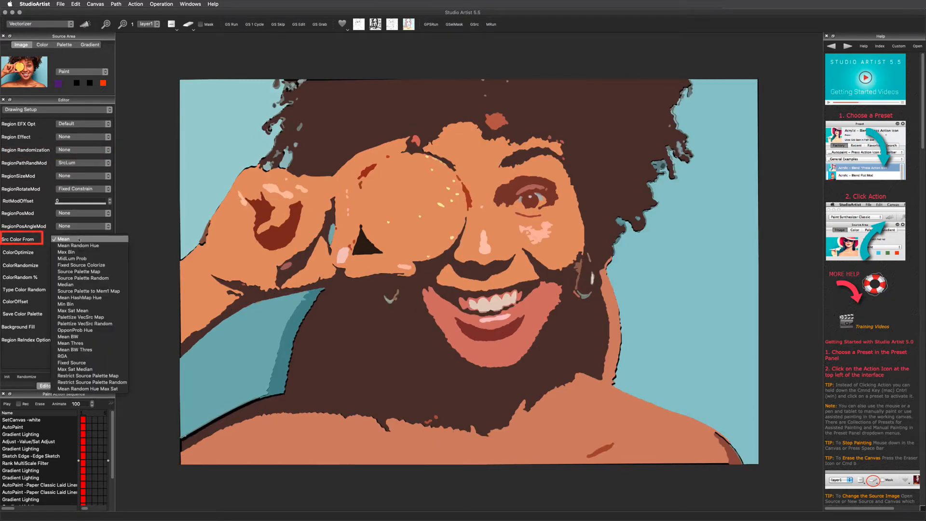
left_click(66, 251)
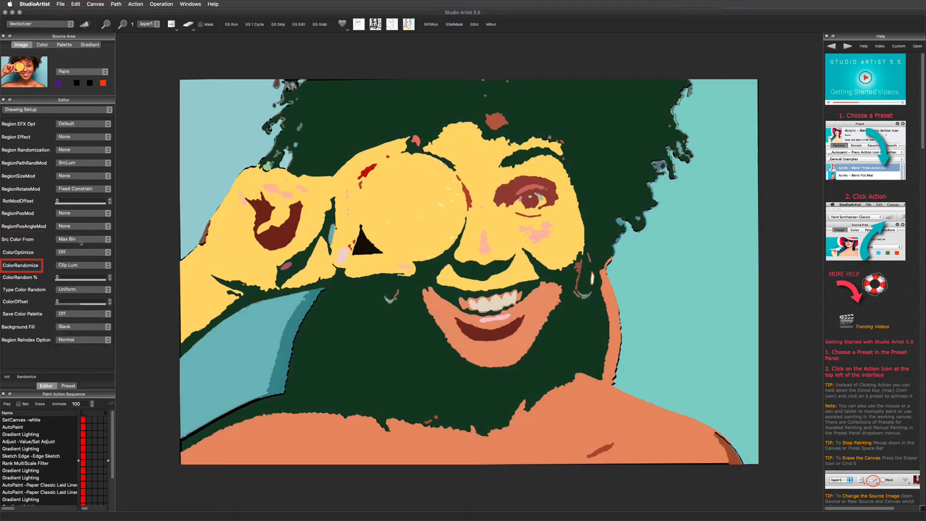
left_click(83, 240)
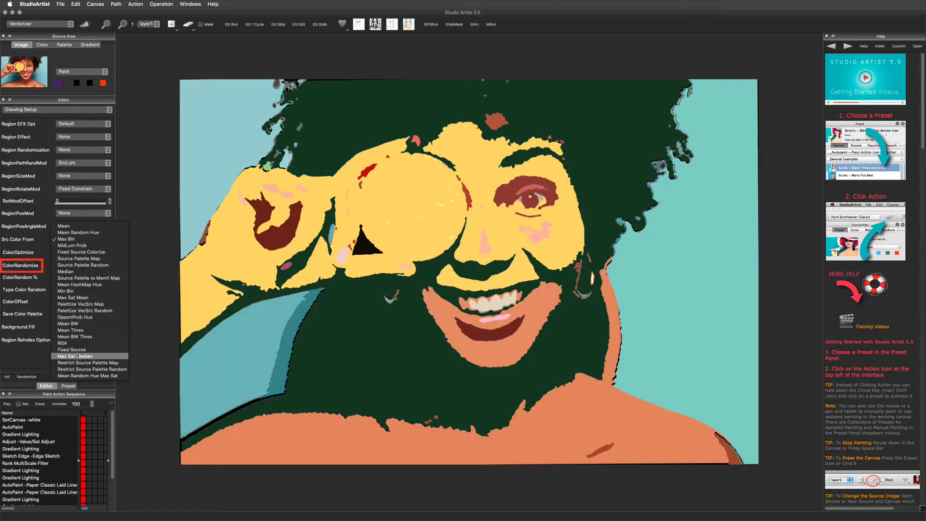
left_click(75, 4)
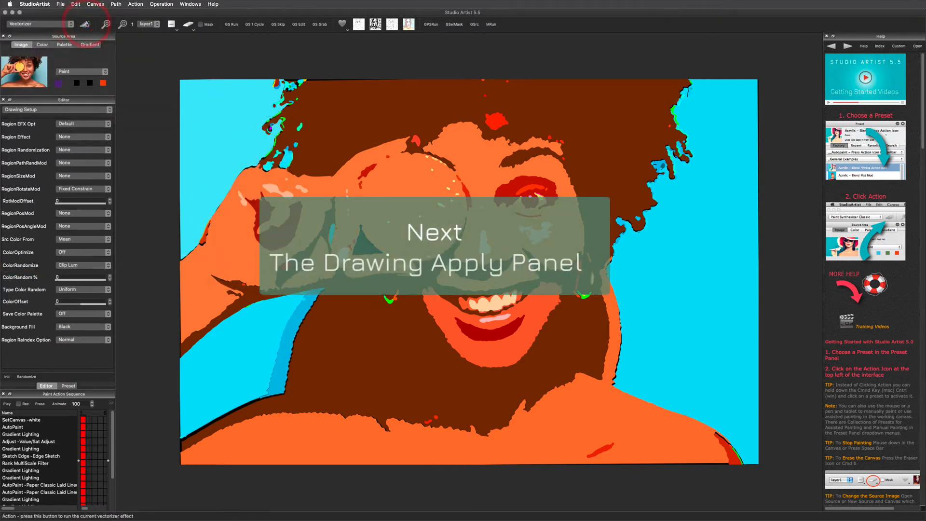
left_click(56, 109)
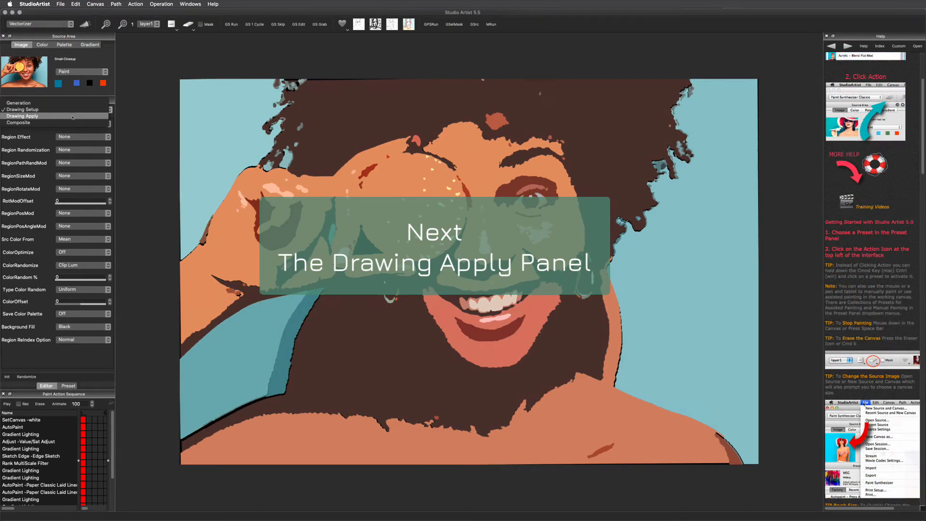
Step: Load the Vector Processing > Blocks preset in Drawing Apply for a tiled portrait
left_click(22, 116)
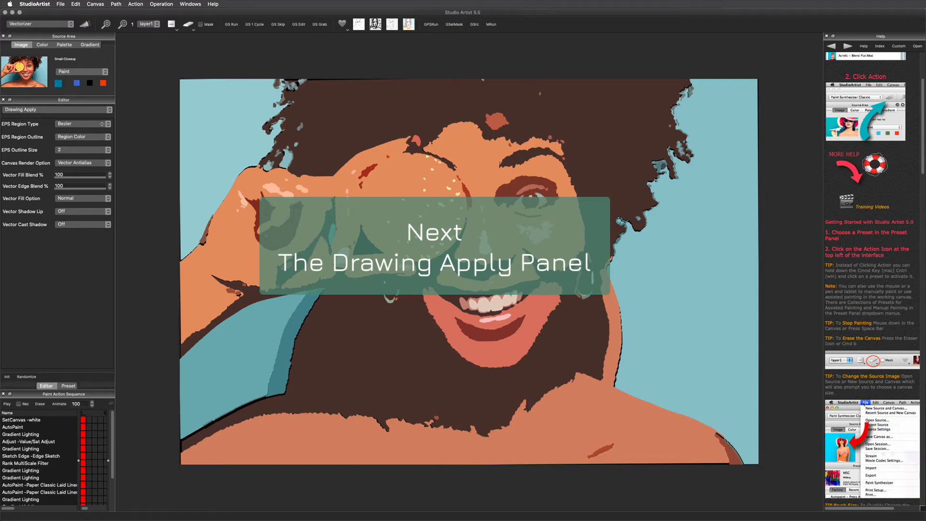
left_click(434, 246)
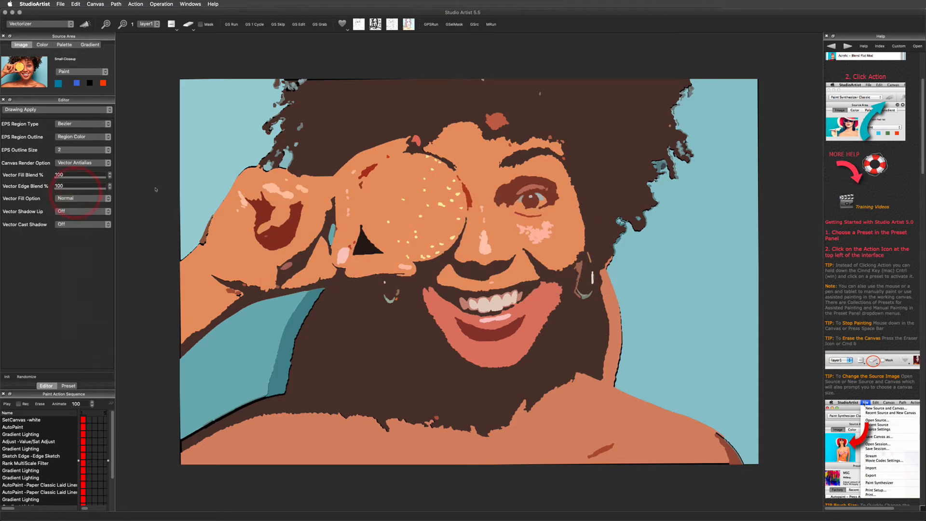
left_click(68, 385)
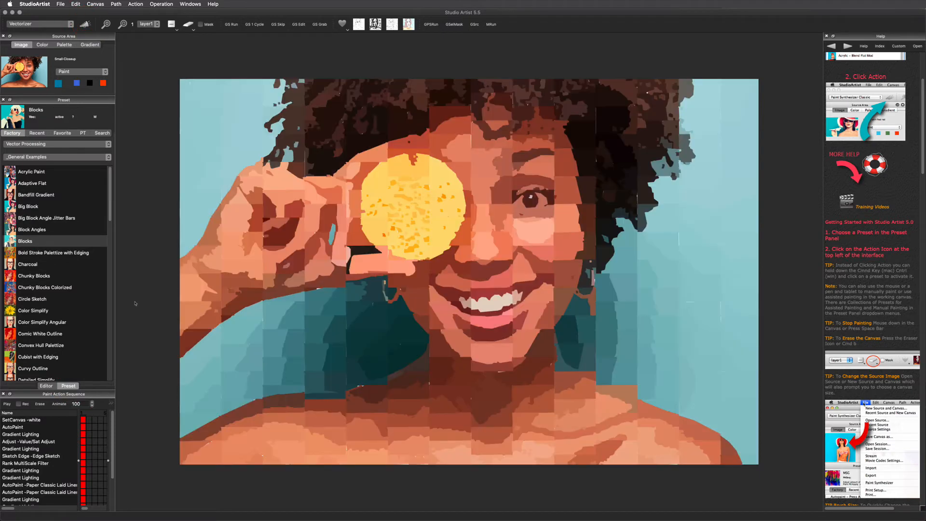
Step: Set Vector Fill Option to Dual Fill with a Smart Ellipse dual effect on the Blocks portrait
left_click(45, 386)
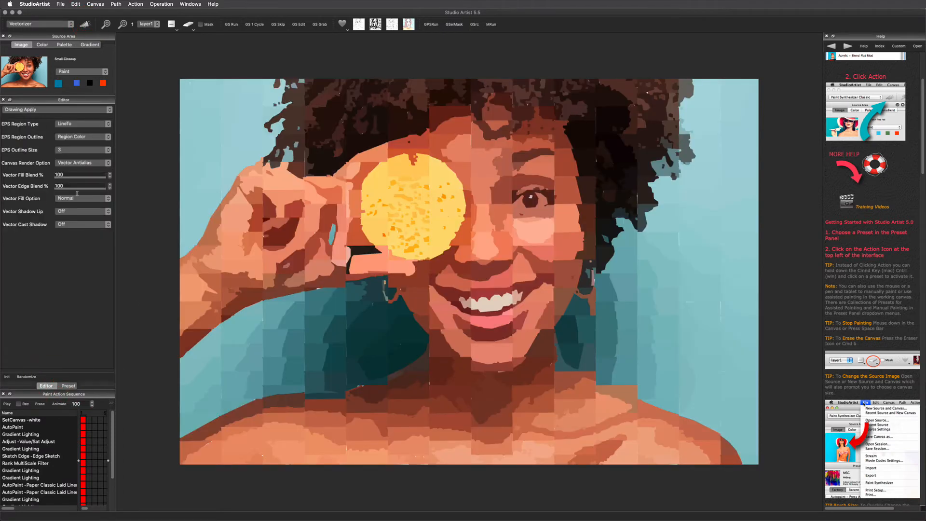
left_click(82, 198)
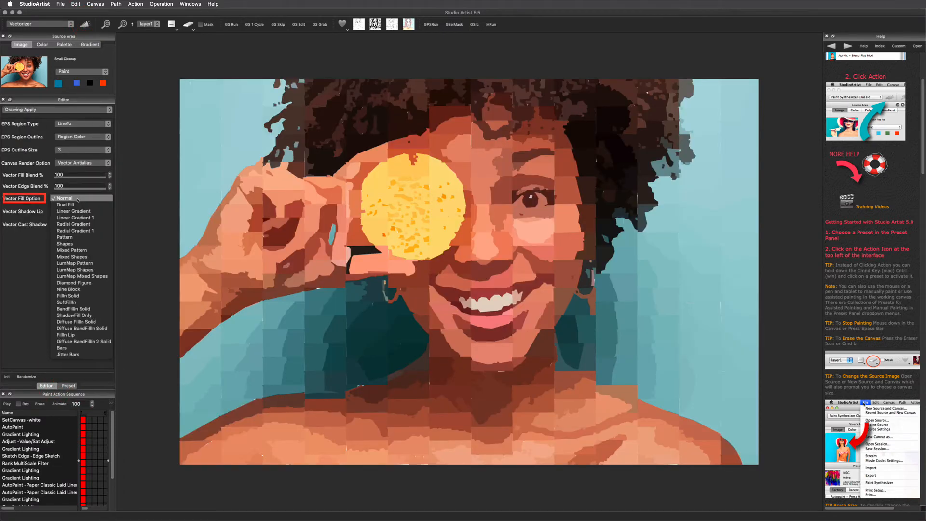
left_click(65, 204)
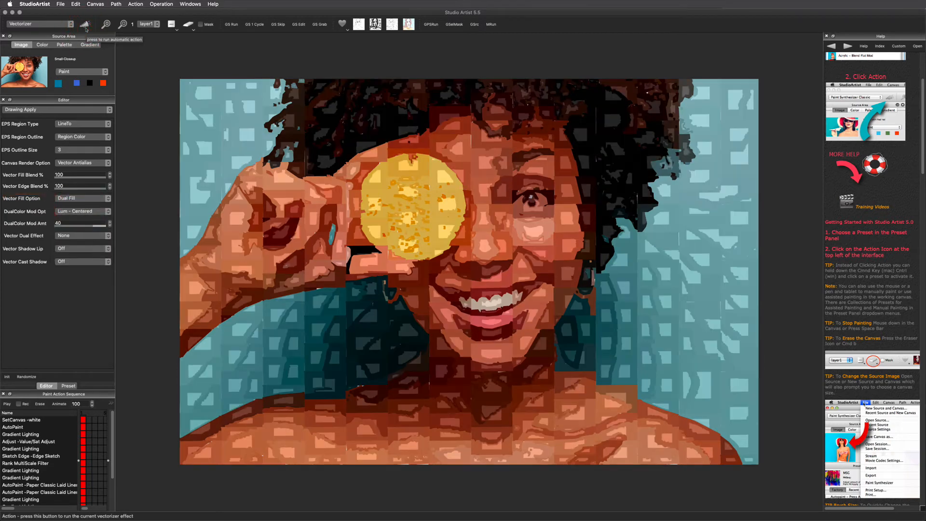
mouse_move(76, 291)
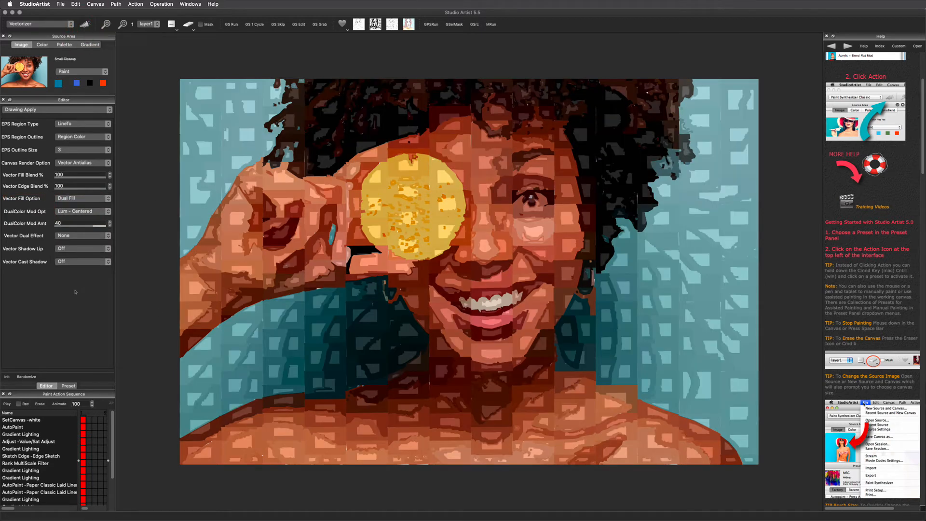
left_click(82, 235)
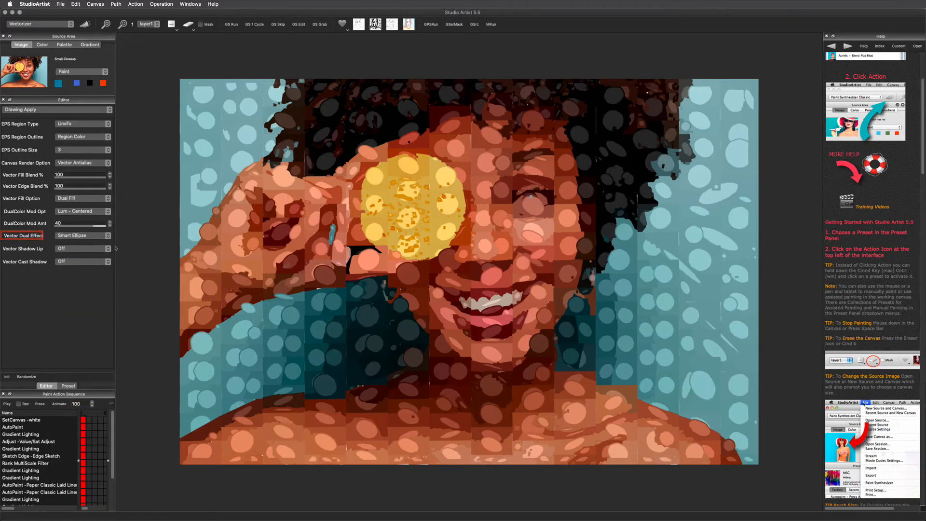
left_click(81, 235)
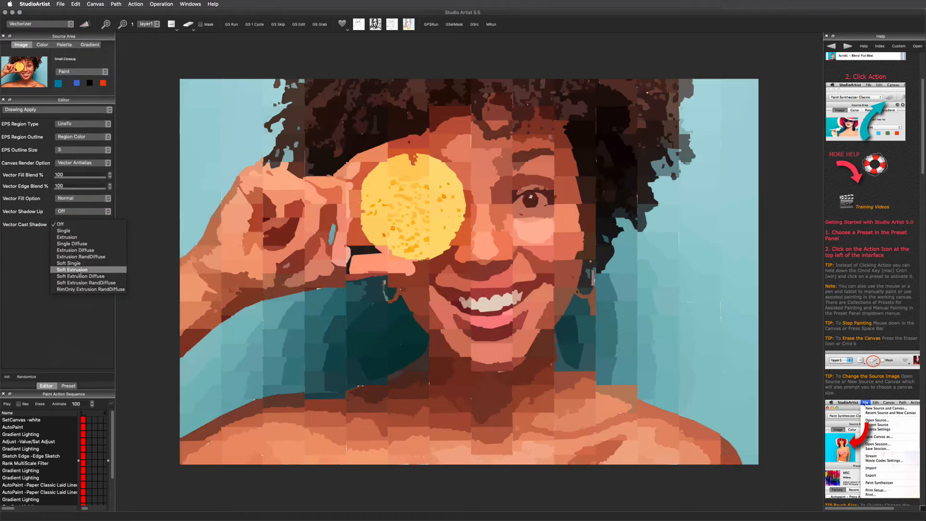
Step: Apply a RimOnly Extrusion RandDiffuse cast shadow and re-render the portrait as a flat cartoon with dark edges
left_click(72, 269)
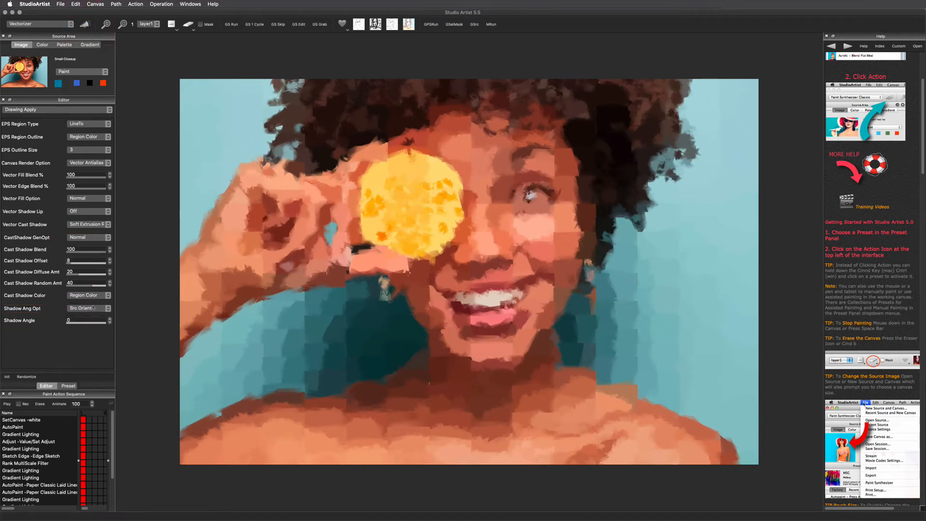
left_click(87, 224)
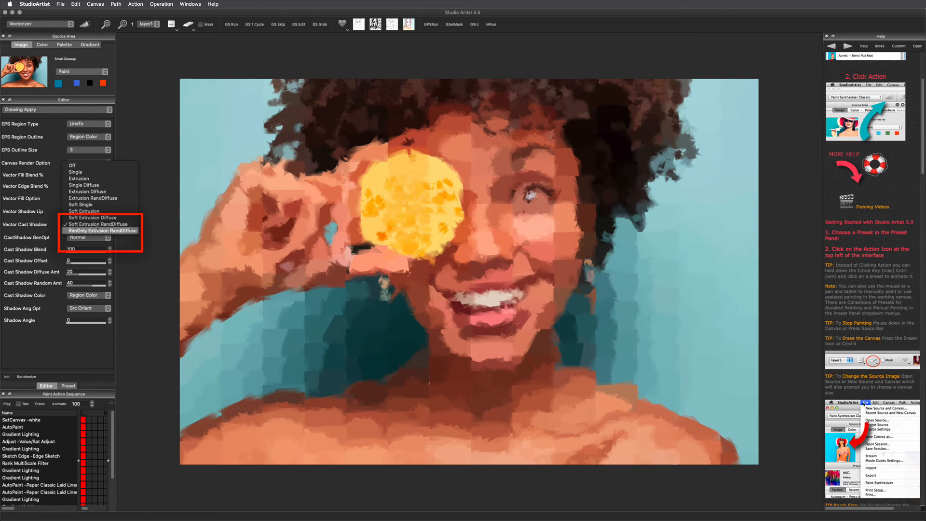
left_click(97, 231)
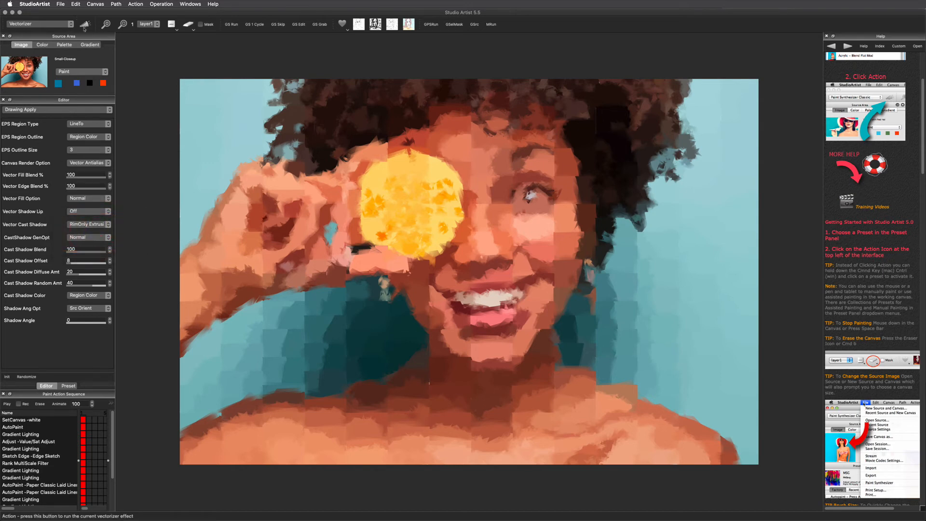
left_click(85, 24)
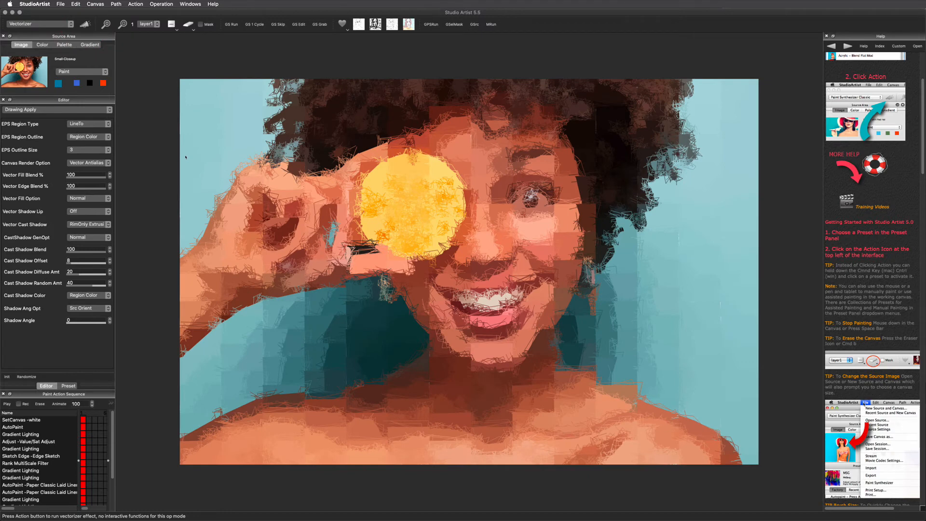
left_click(88, 296)
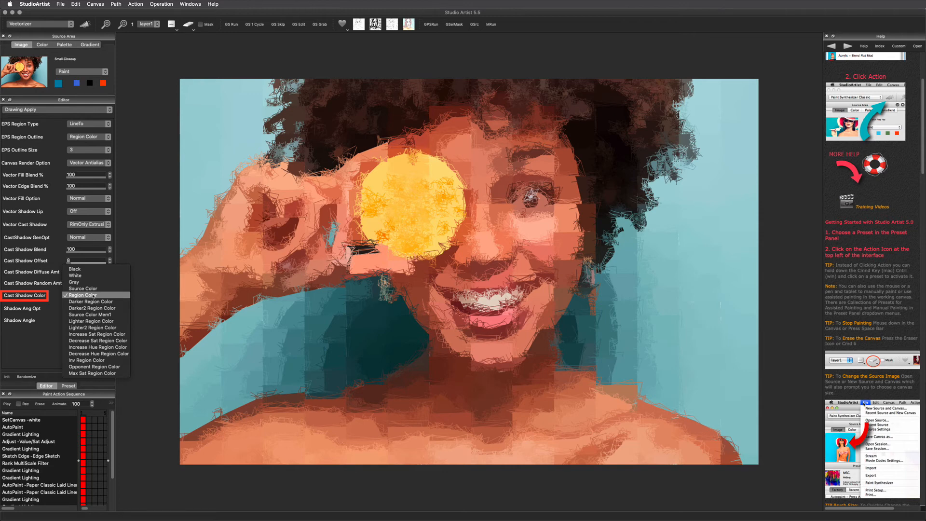
left_click(75, 4)
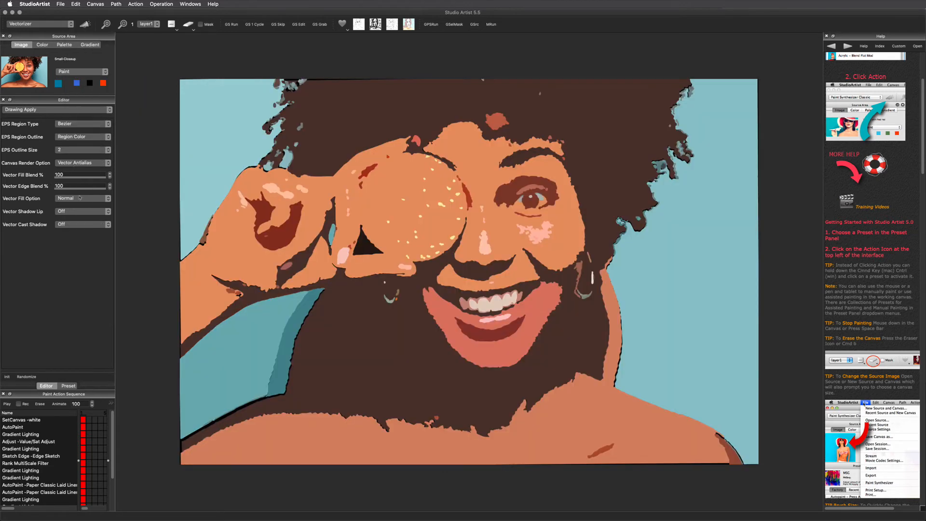
left_click(83, 198)
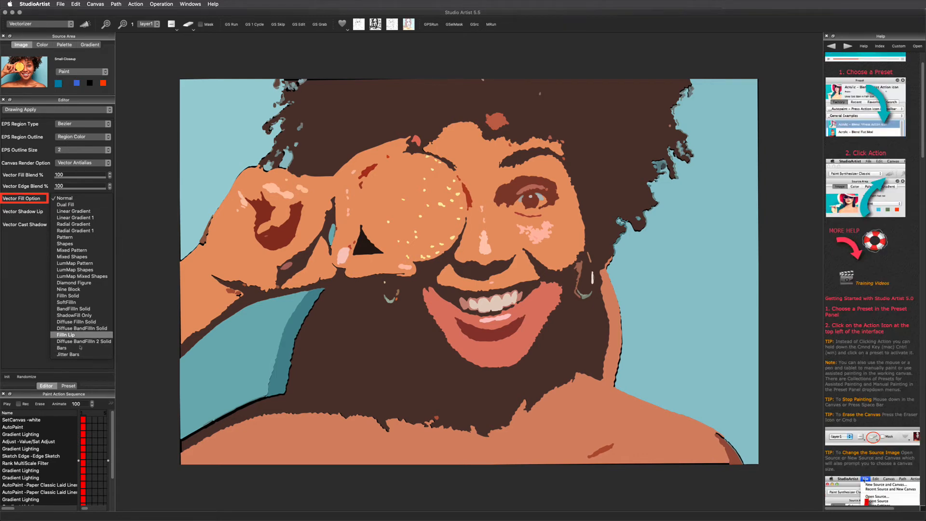
left_click(65, 349)
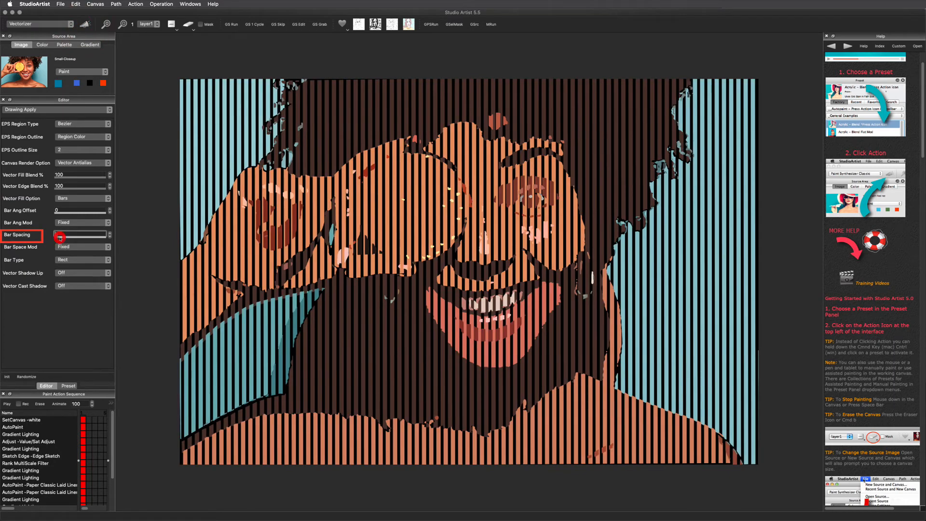
left_click(83, 222)
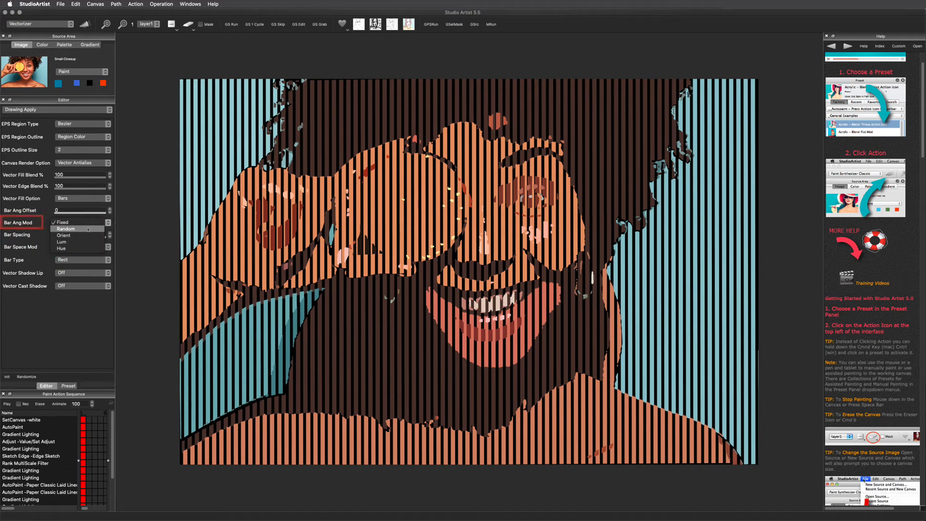
left_click(66, 229)
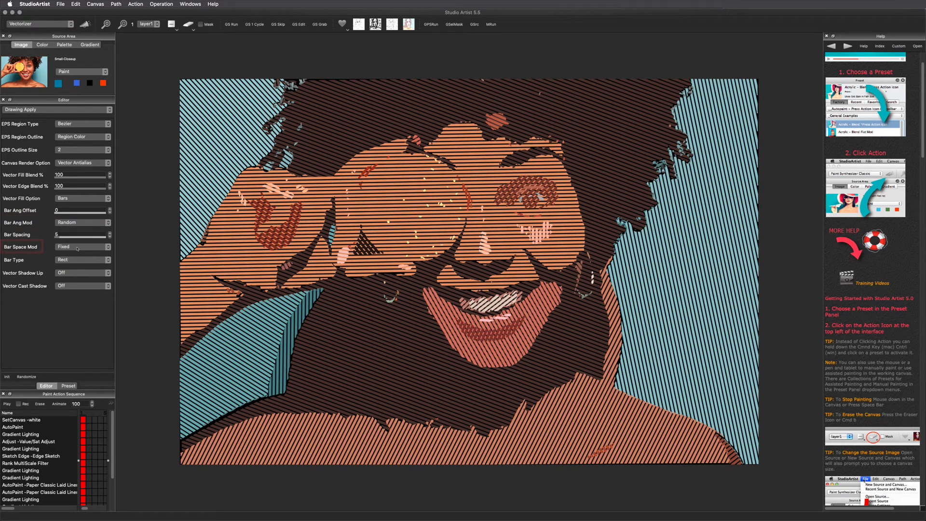
left_click(80, 246)
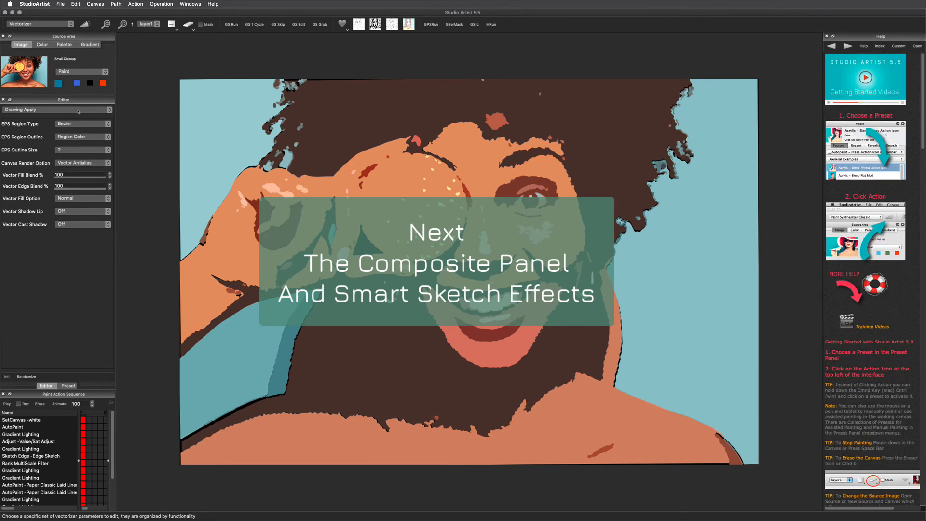
Step: Enable the Smart Region Edge option in the Composite settings, keeping Replace mode
left_click(56, 109)
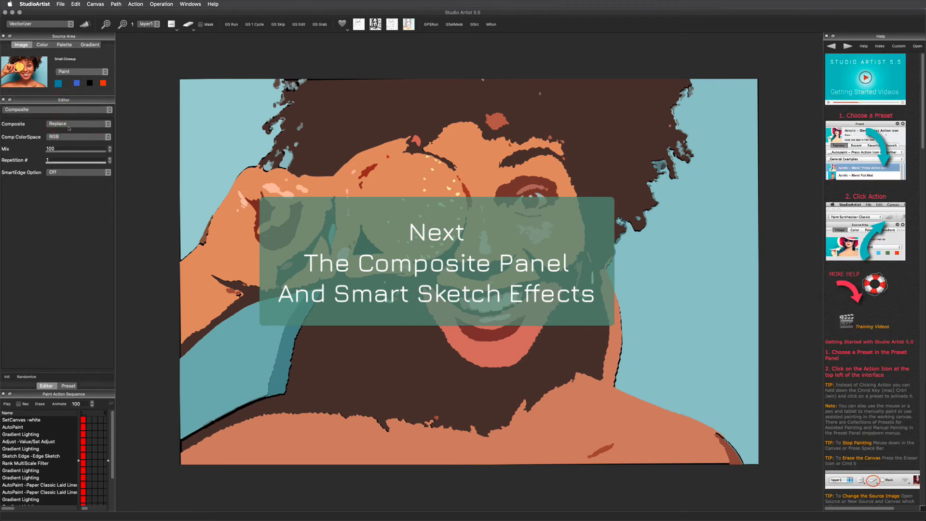
left_click(77, 124)
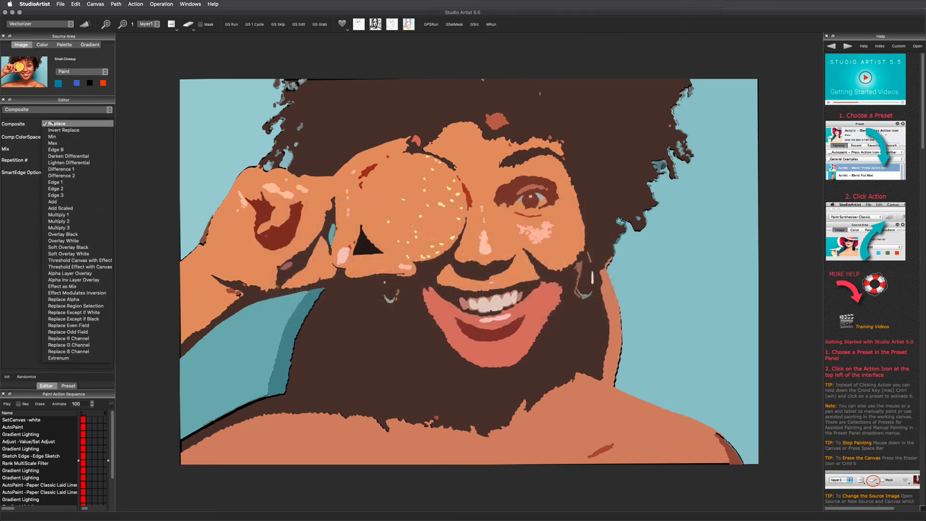
left_click(57, 124)
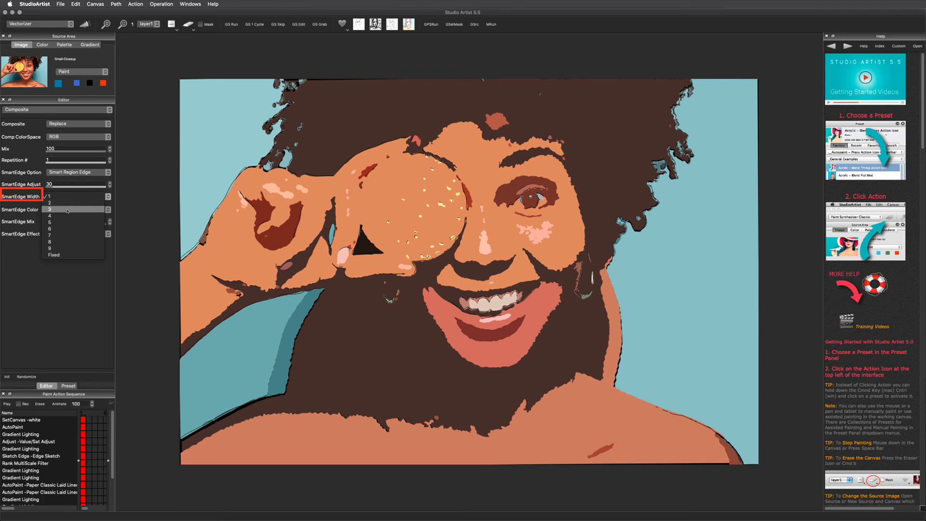
Step: Outline the portrait with width-1 source-image edges and re-render it
left_click(49, 215)
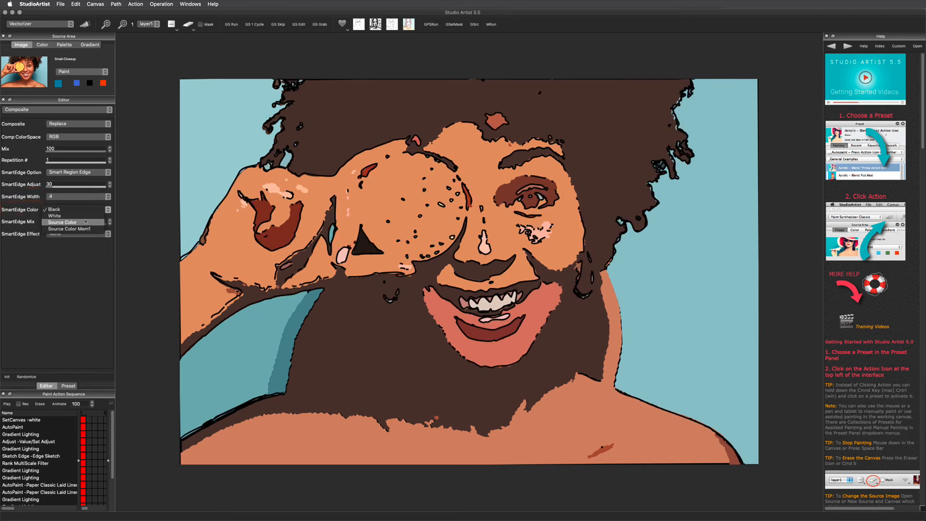
left_click(74, 209)
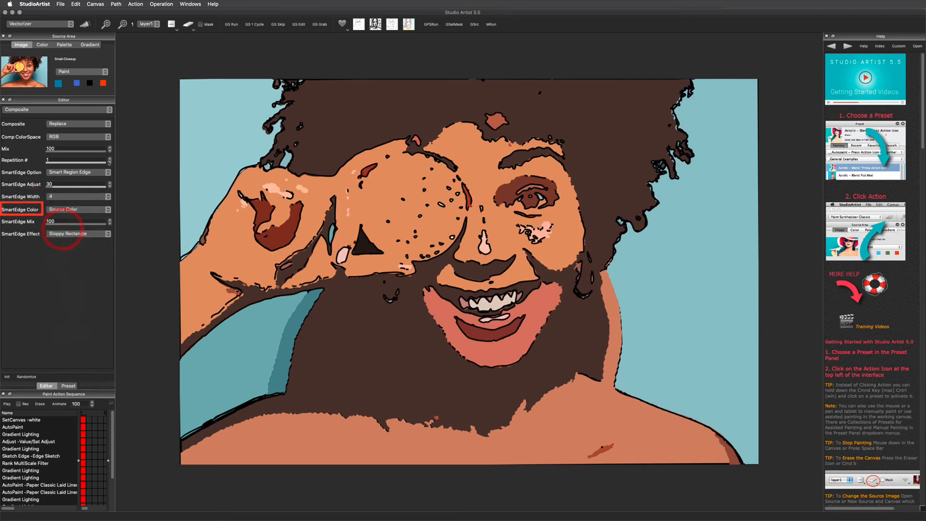
left_click(77, 171)
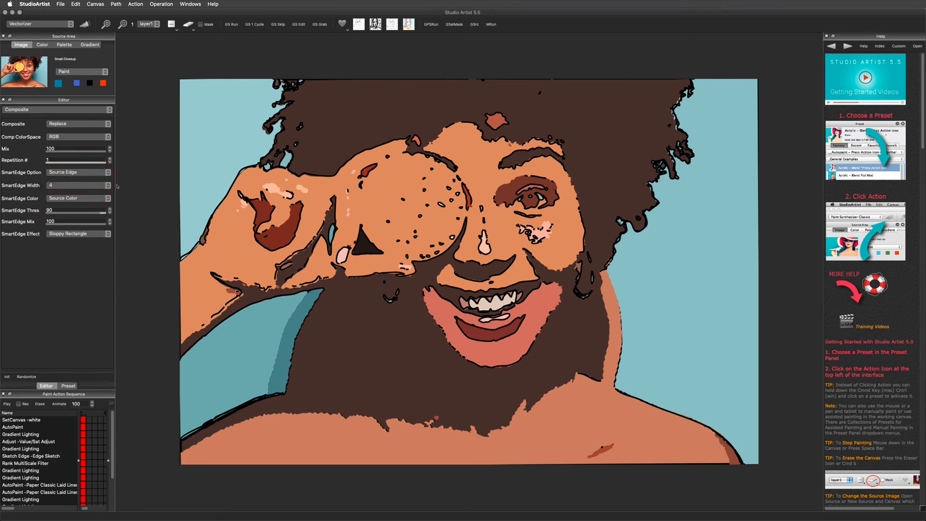
left_click(70, 185)
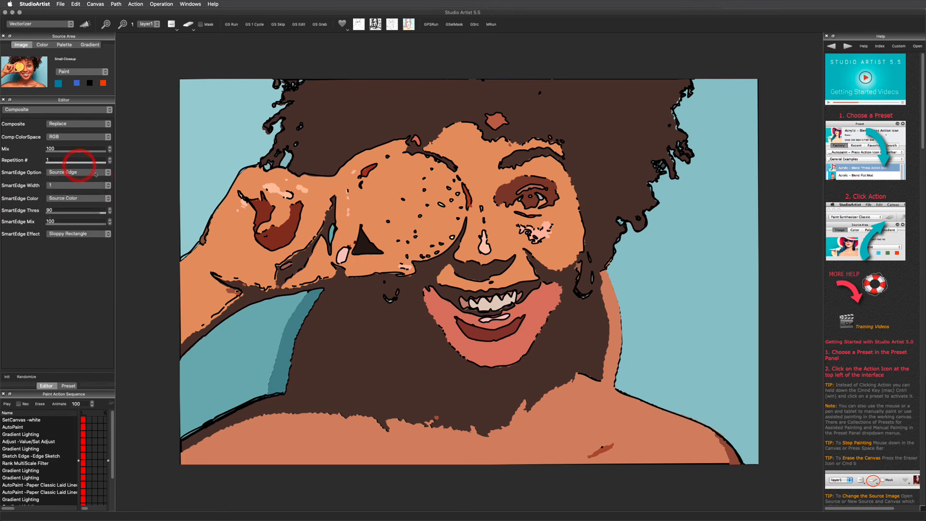
left_click(85, 24)
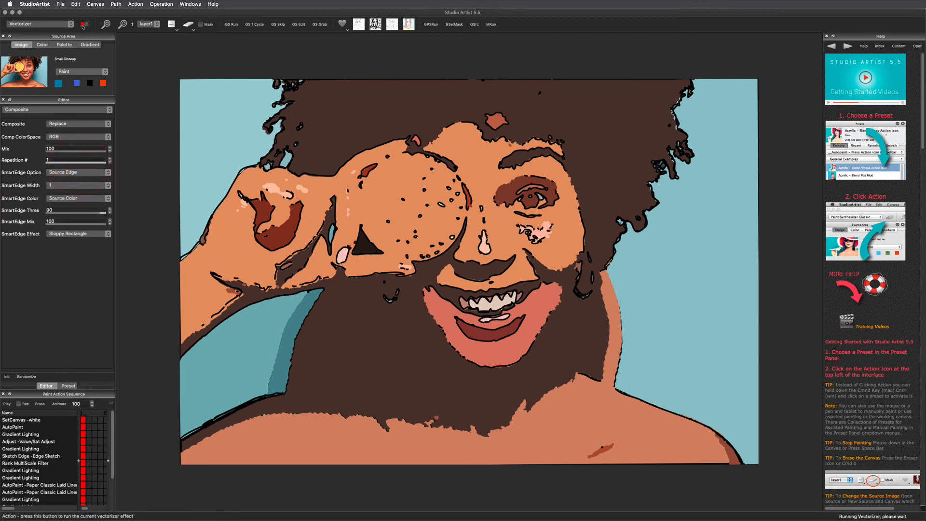
Step: Switch to black Source Sketch Edge lines with a lower threshold and partial mix into the image
left_click(78, 172)
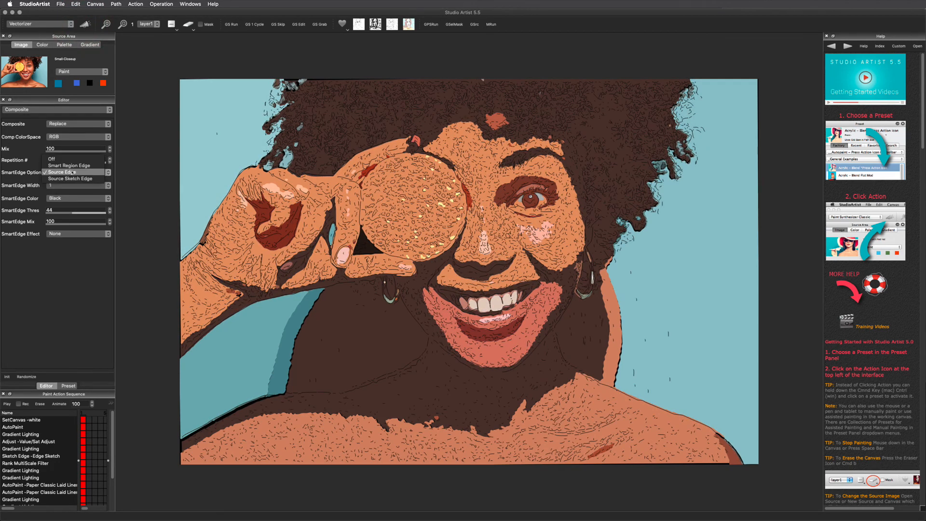
left_click(70, 179)
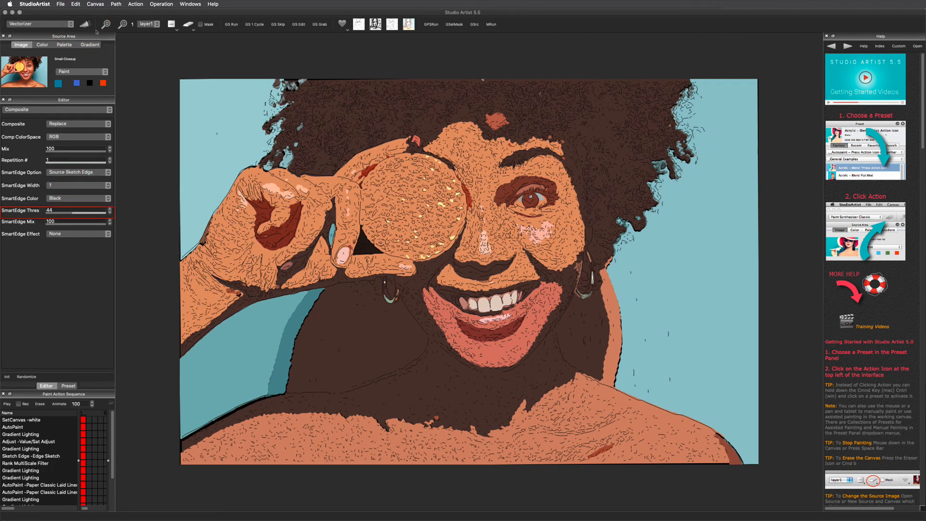
left_click_drag(78, 210, 70, 209)
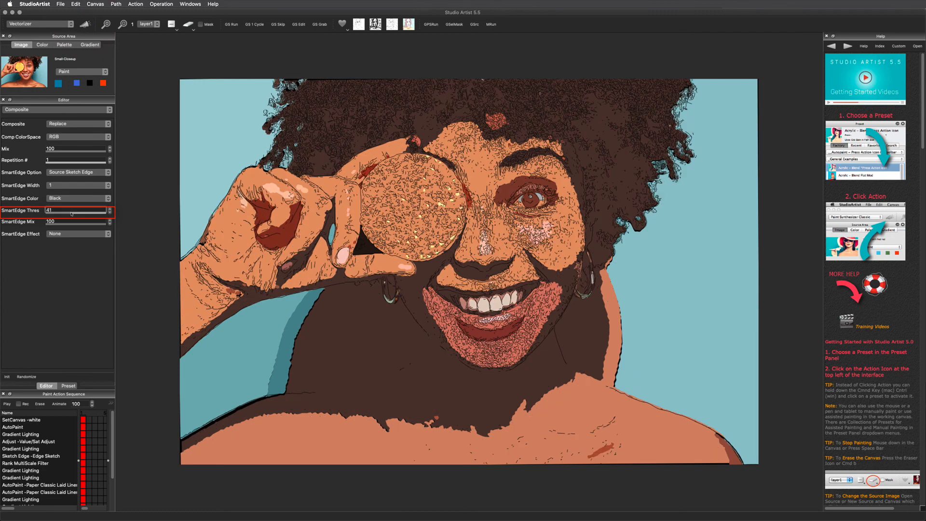
left_click_drag(70, 210, 86, 210)
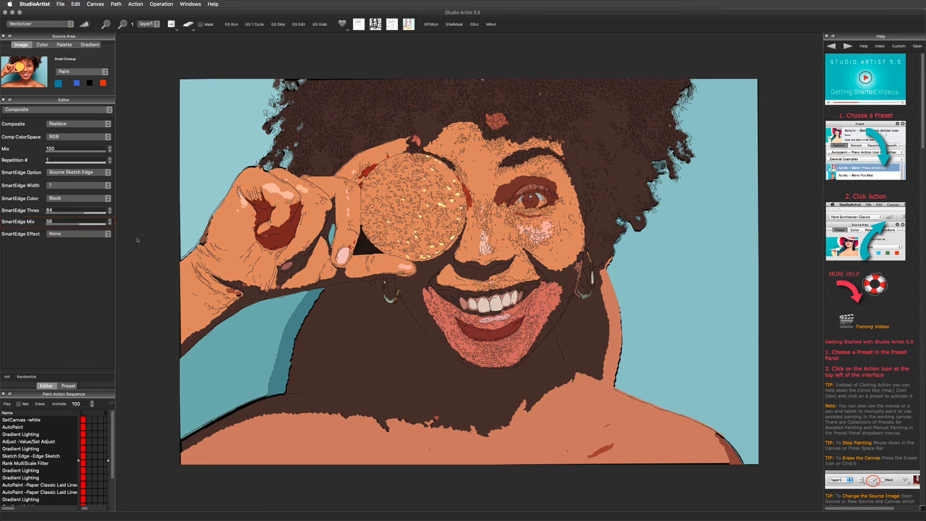
left_click(78, 234)
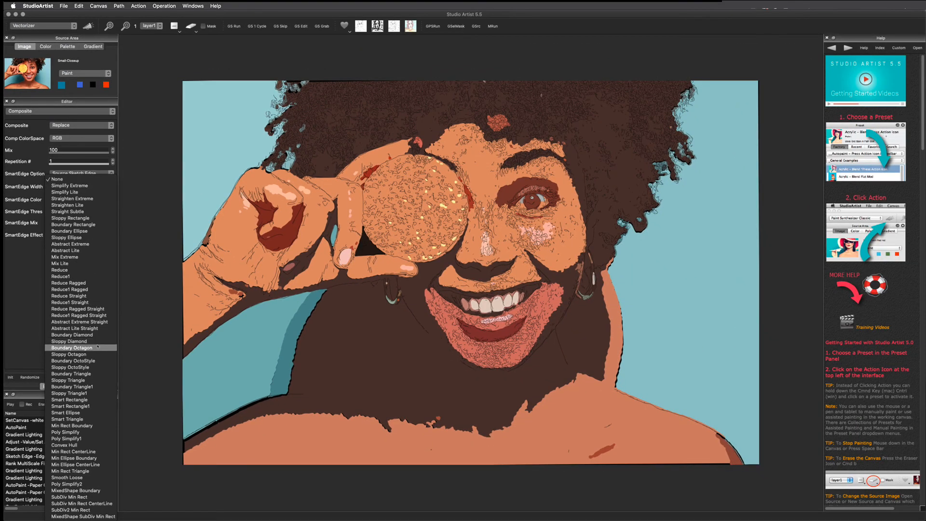
Step: Try the Boundary Octagon edge effect, then re-render with the Simplify Lite edge effect
left_click(87, 25)
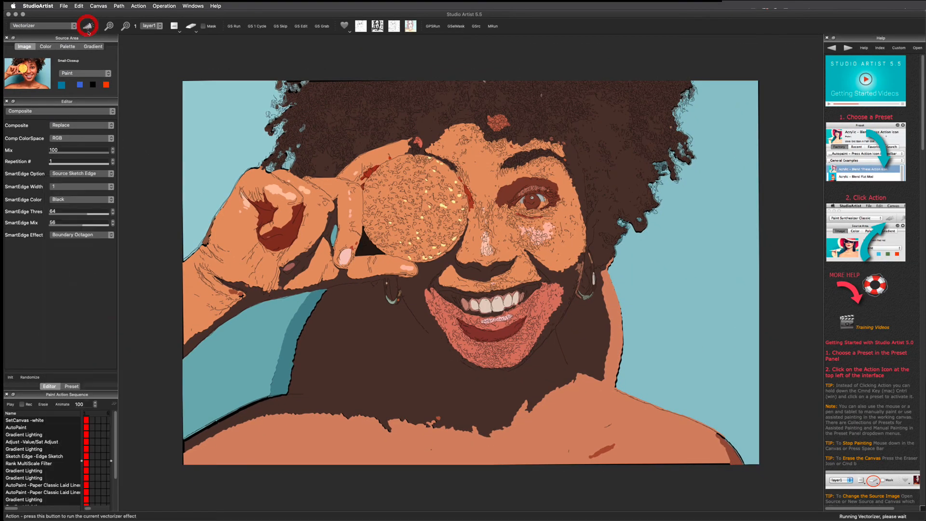
left_click(88, 25)
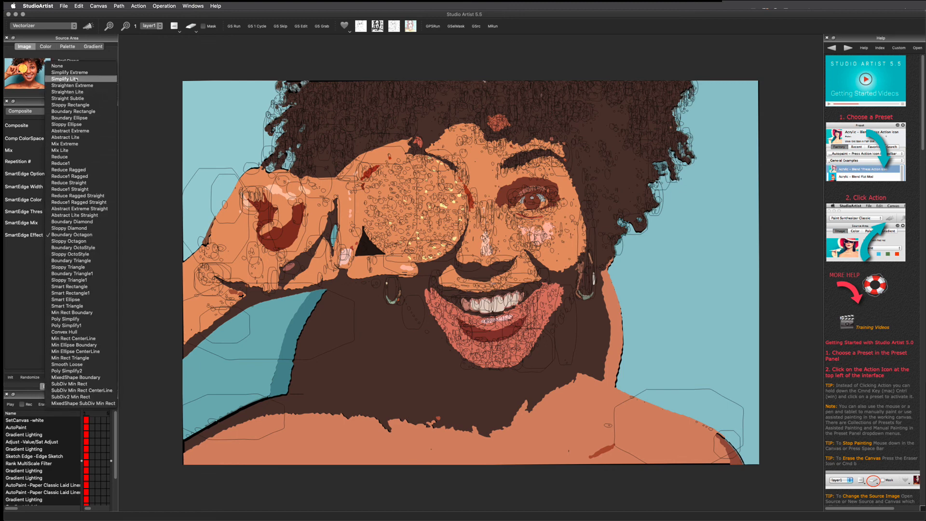
left_click(88, 26)
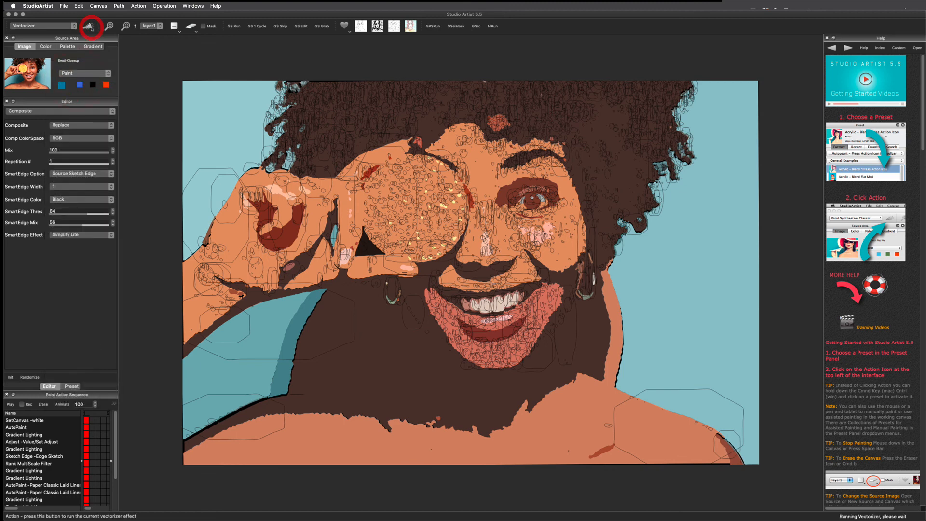
left_click(88, 25)
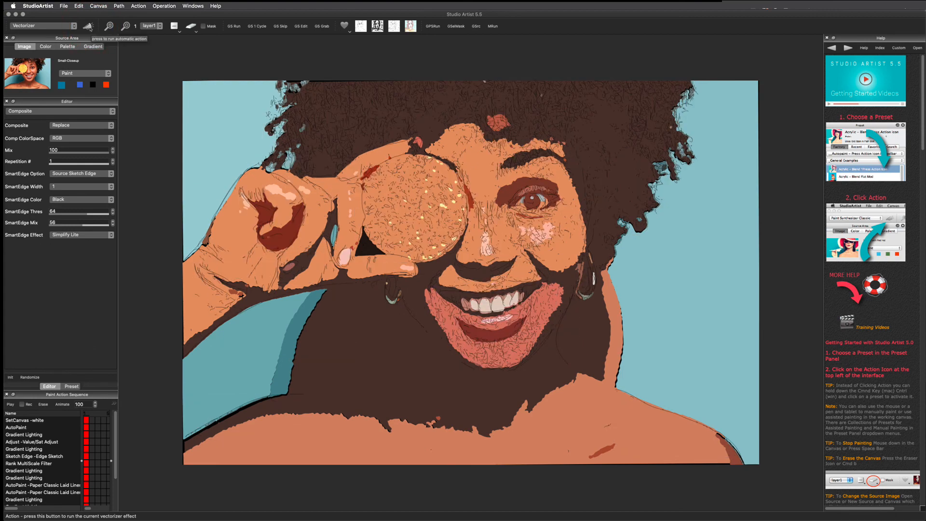